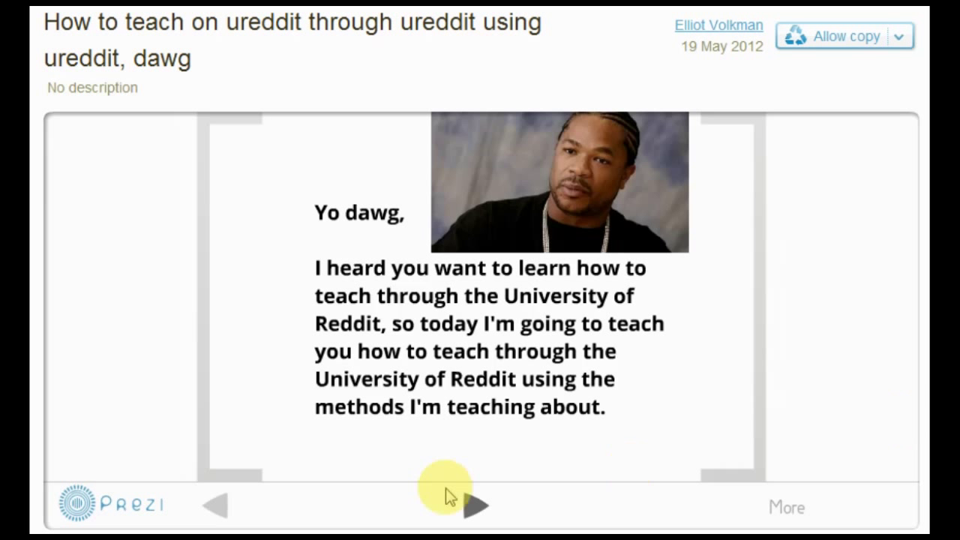
Advance the Prezi past the 'Yo dawg' intro to the photo of two men walking
left_click(477, 504)
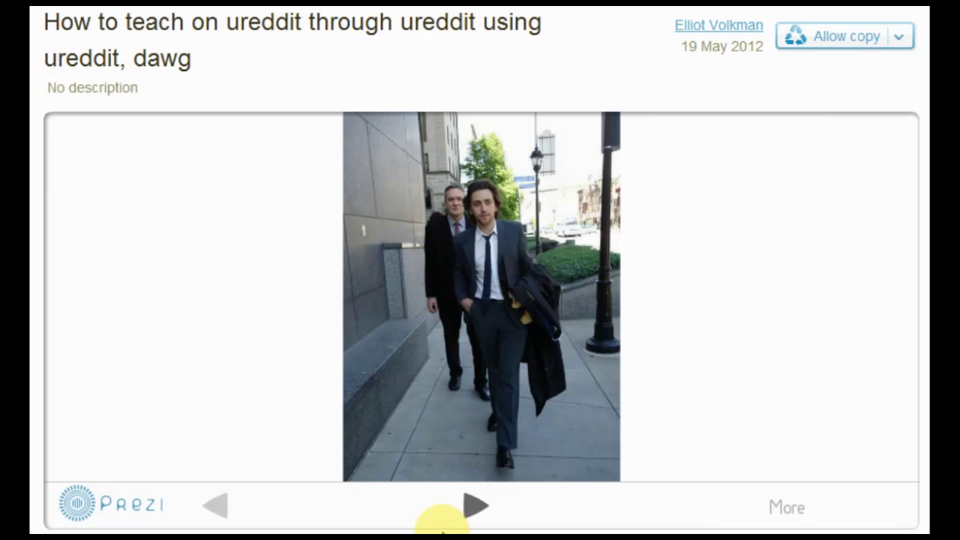
left_click(471, 507)
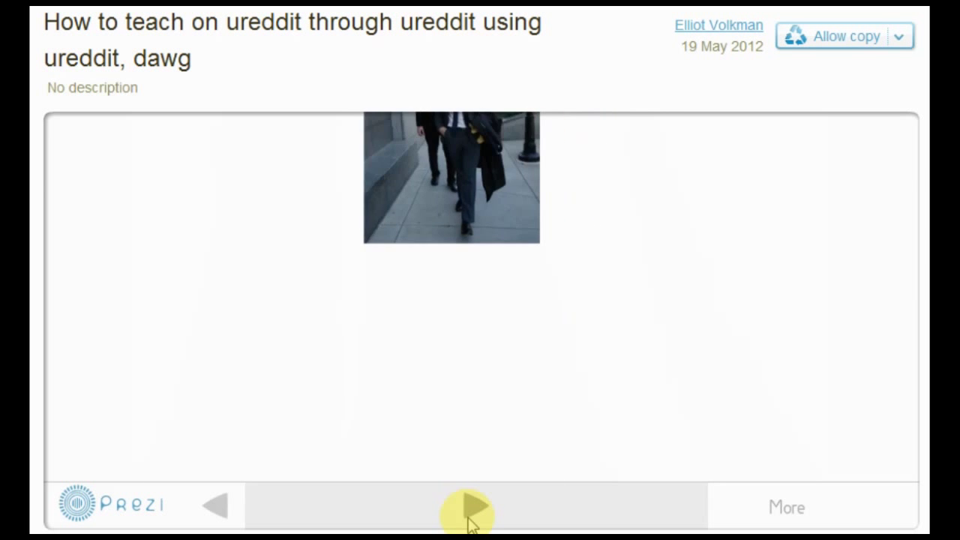
Finish the Prezi and reach the ureddit home page listing classes by category
left_click(472, 507)
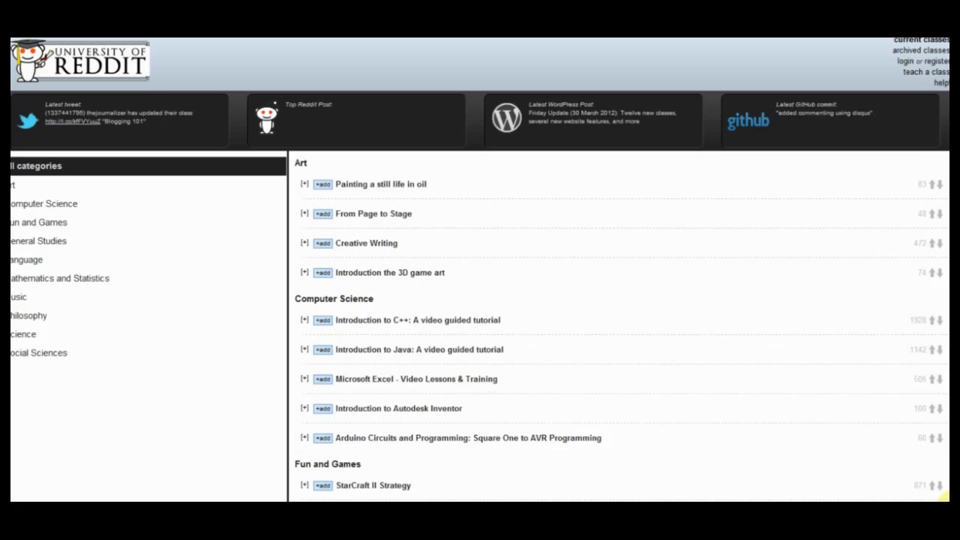
mouse_move(708, 420)
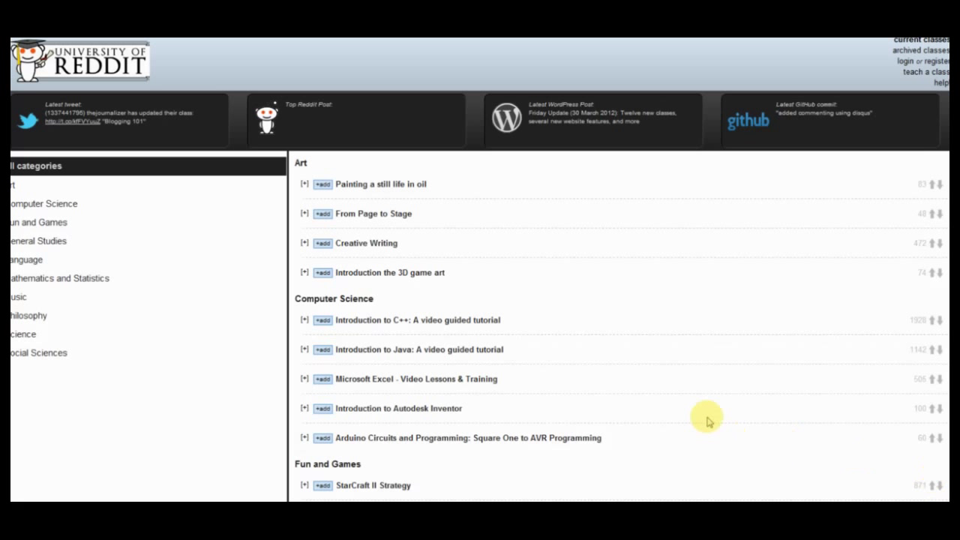
mouse_move(798, 72)
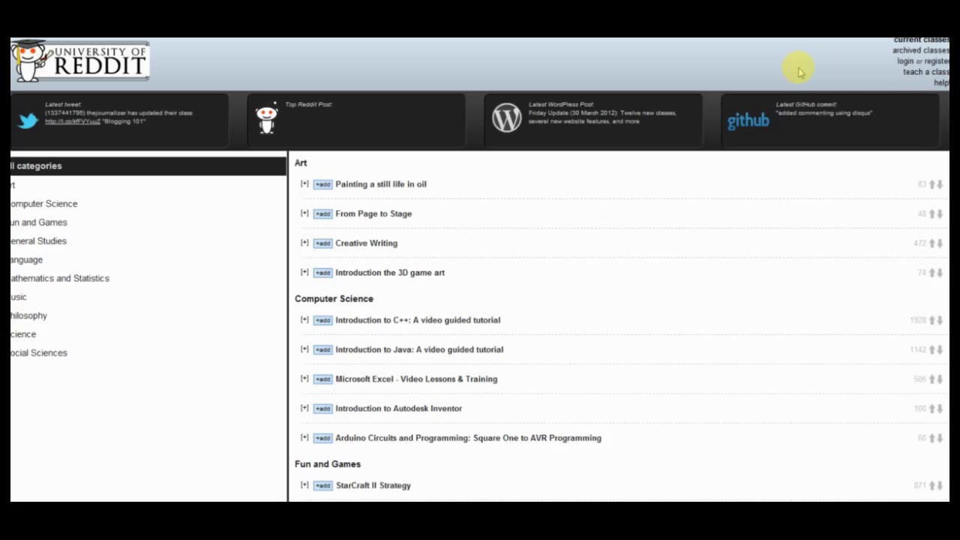
mouse_move(880, 70)
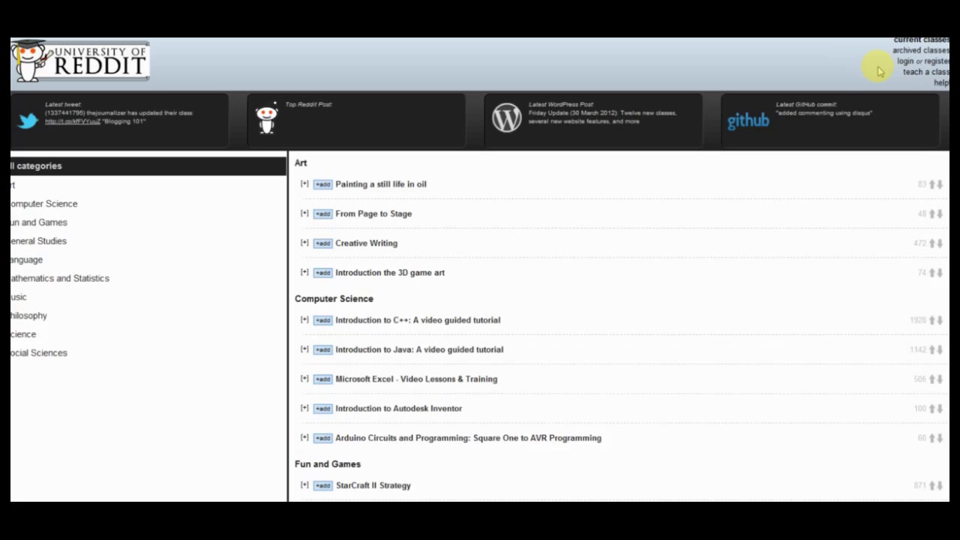
mouse_move(908, 63)
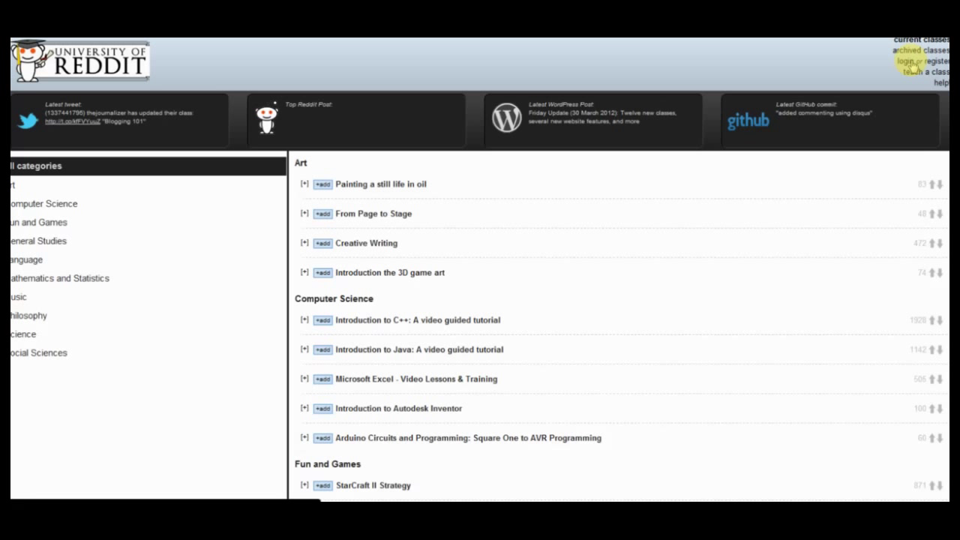
Log into ureddit with the saved account, landing on the profile with class schedule and activity feed
left_click(914, 60)
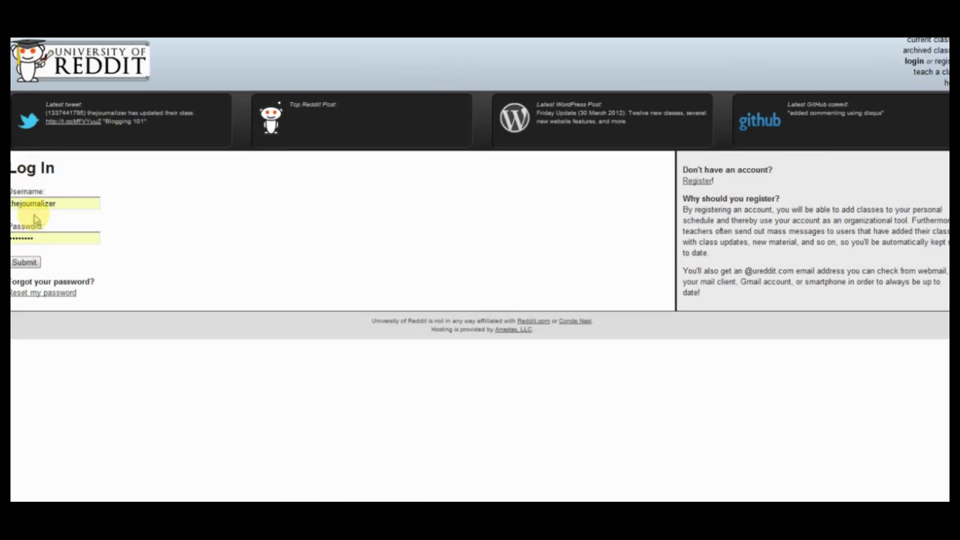
double_click(33, 204)
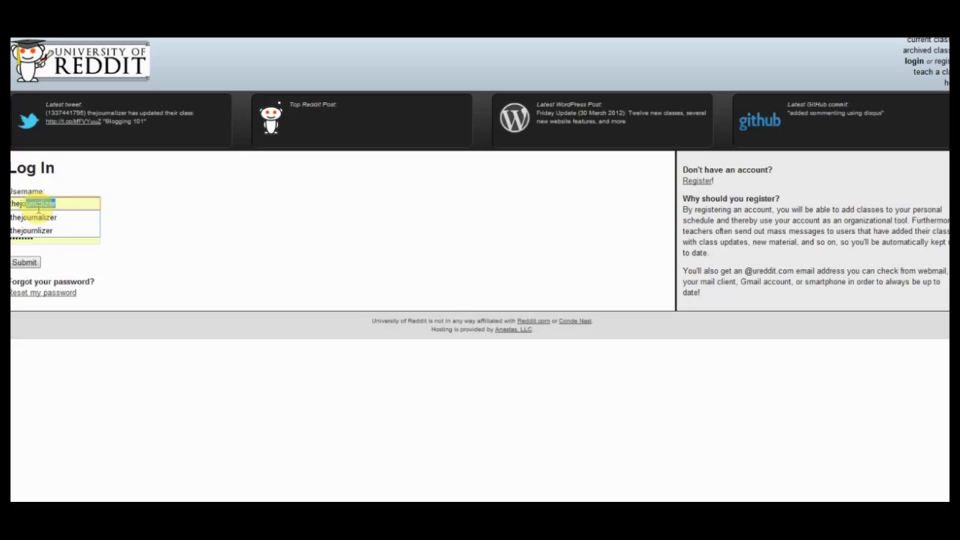
left_click(54, 204)
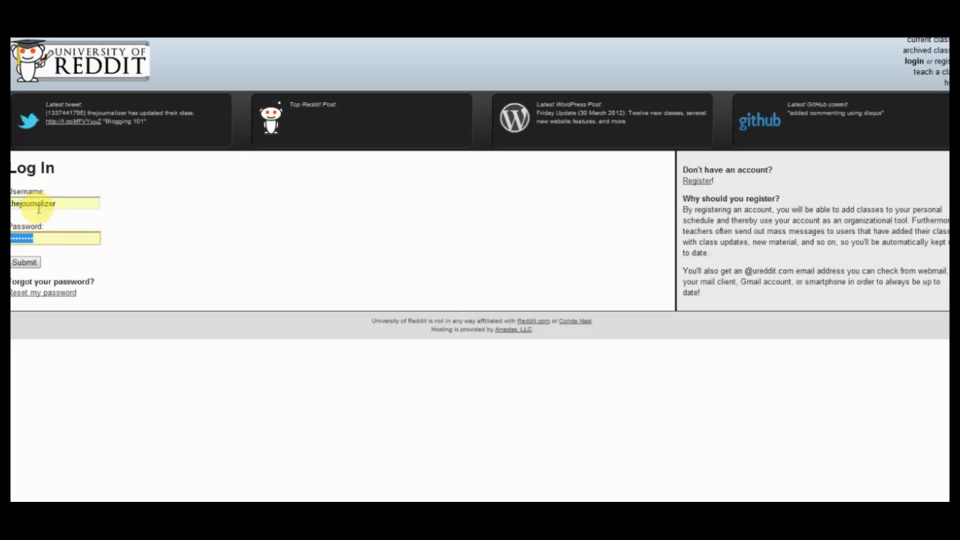
left_click(24, 262)
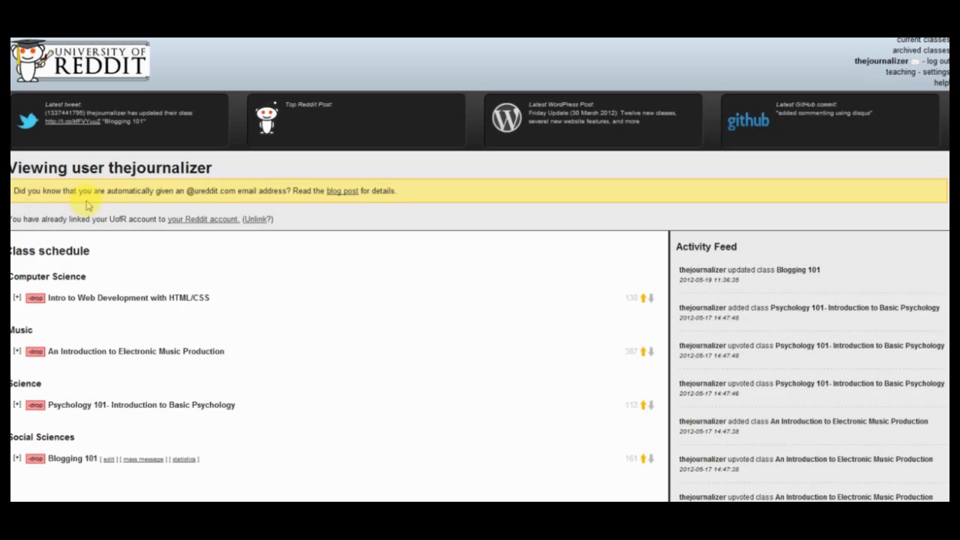
scroll("down", 3)
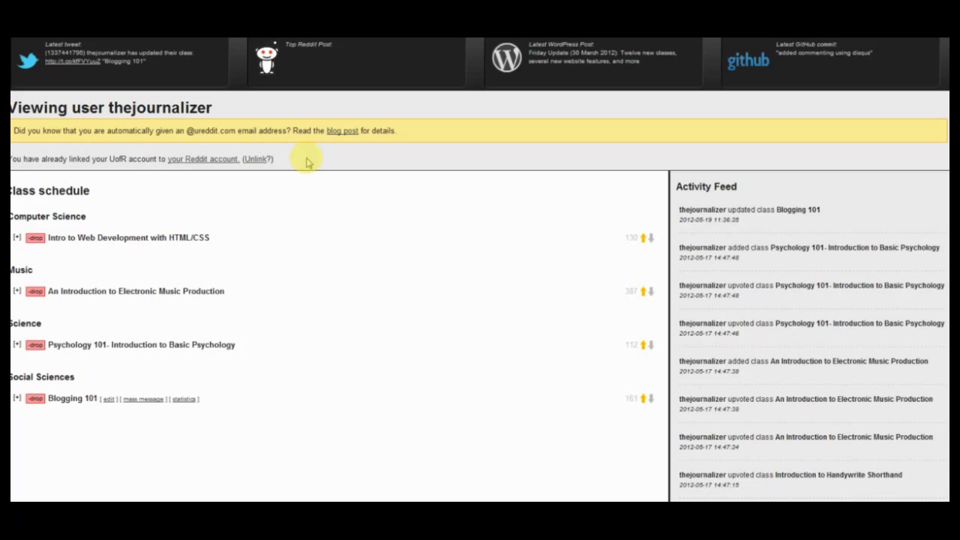
mouse_move(283, 213)
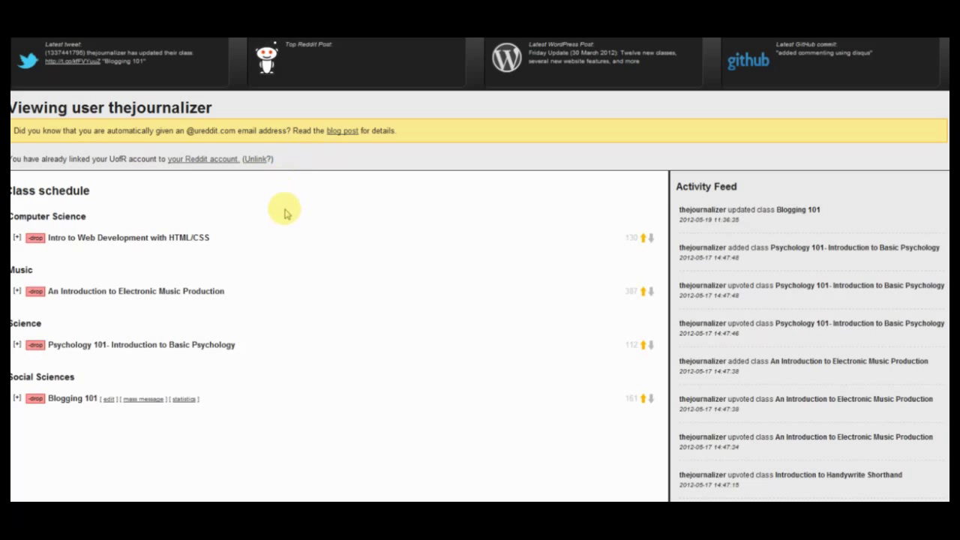
mouse_move(186, 240)
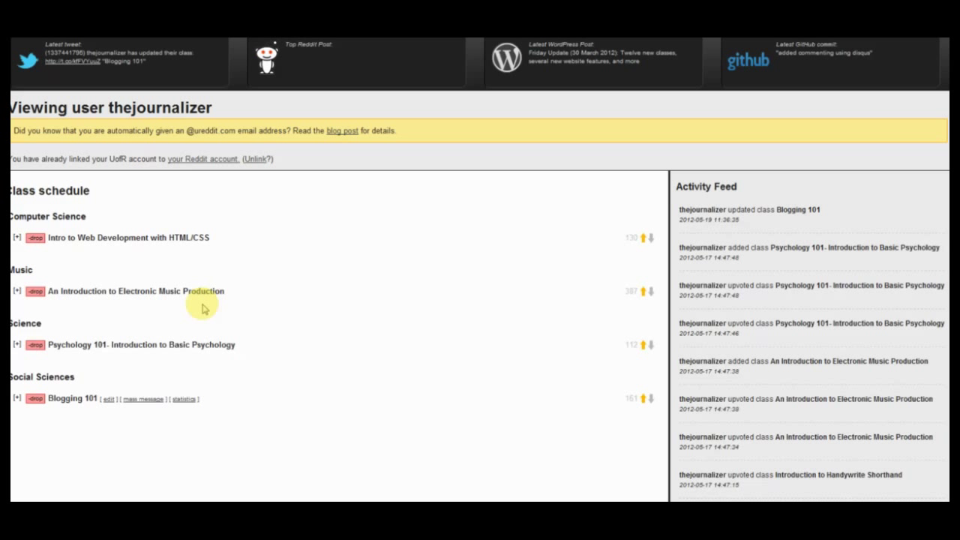
mouse_move(339, 435)
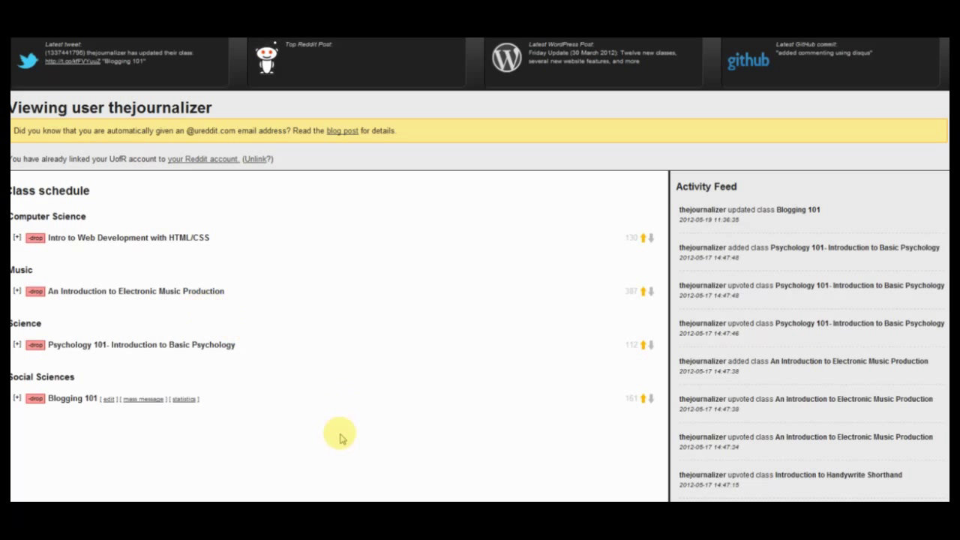
mouse_move(351, 406)
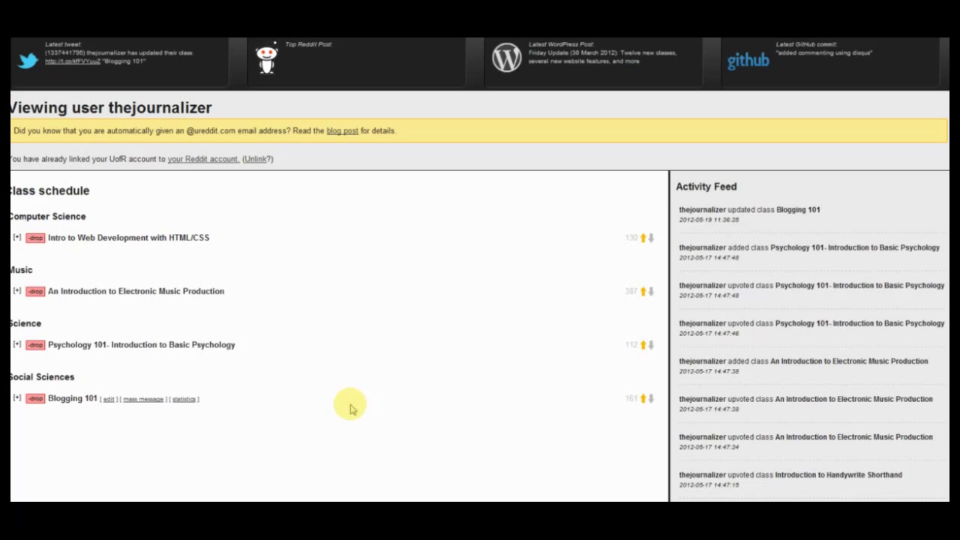
mouse_move(142, 399)
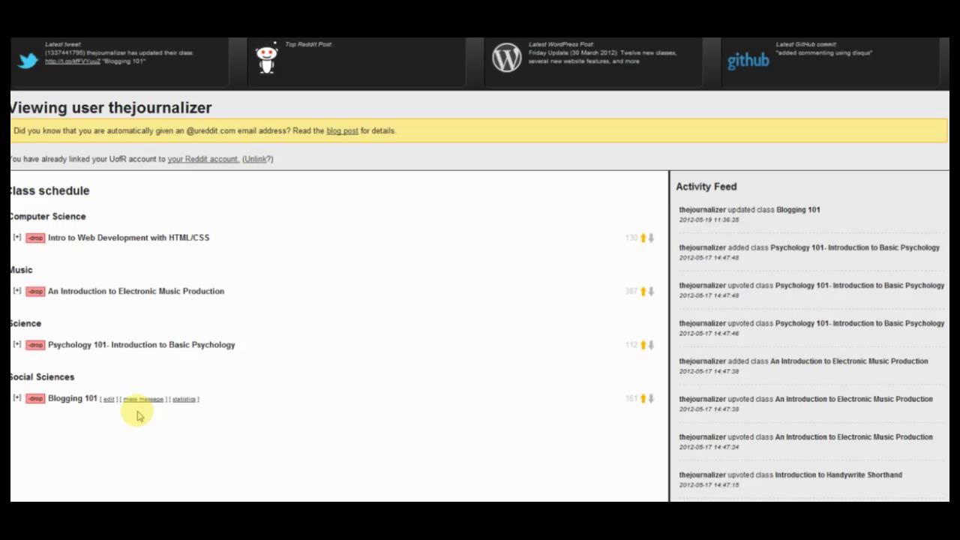
mouse_move(108, 405)
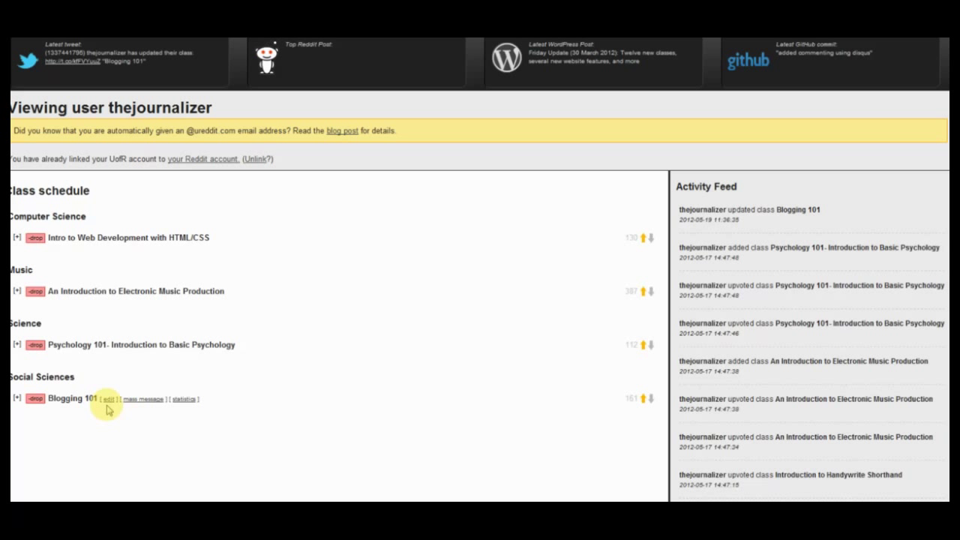
mouse_move(141, 408)
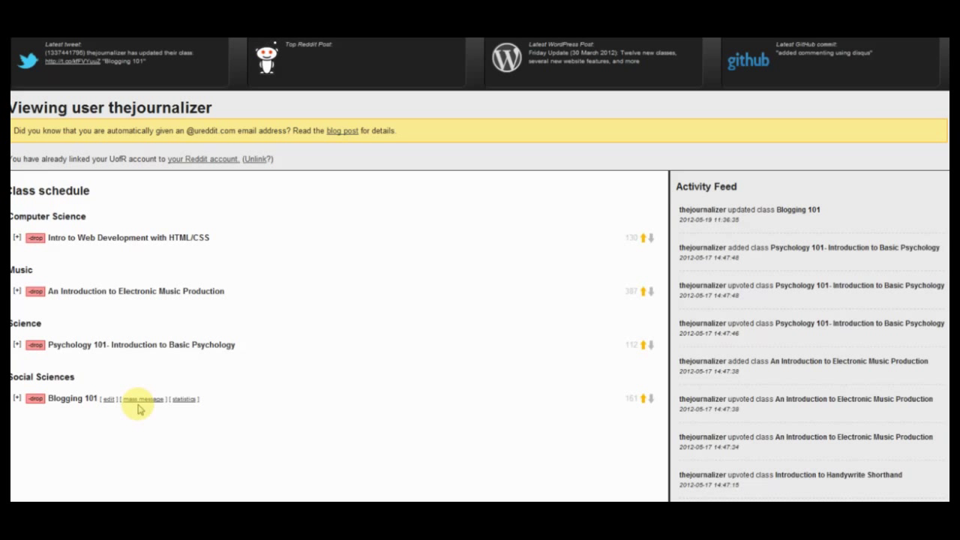
Expand Blogging 101 on the profile to show its course description
left_click(18, 400)
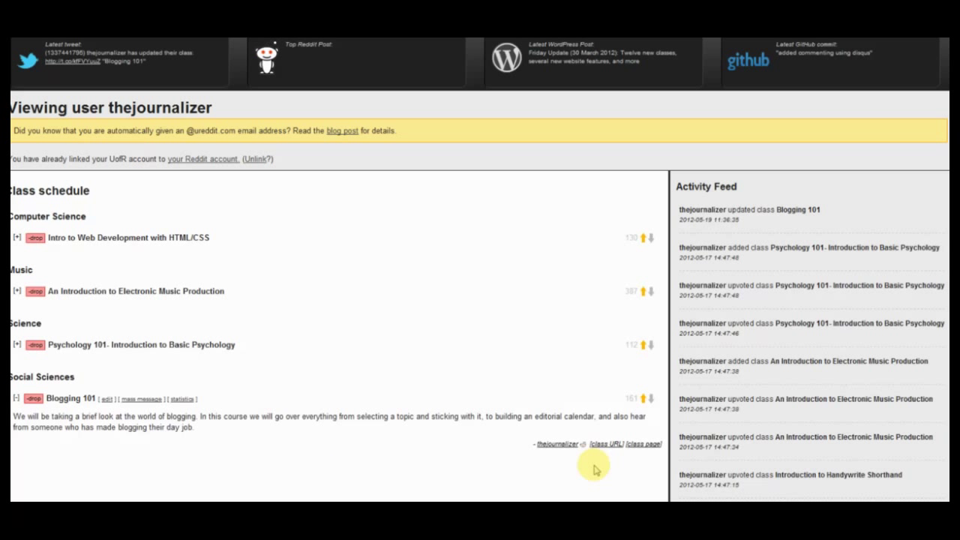
mouse_move(606, 444)
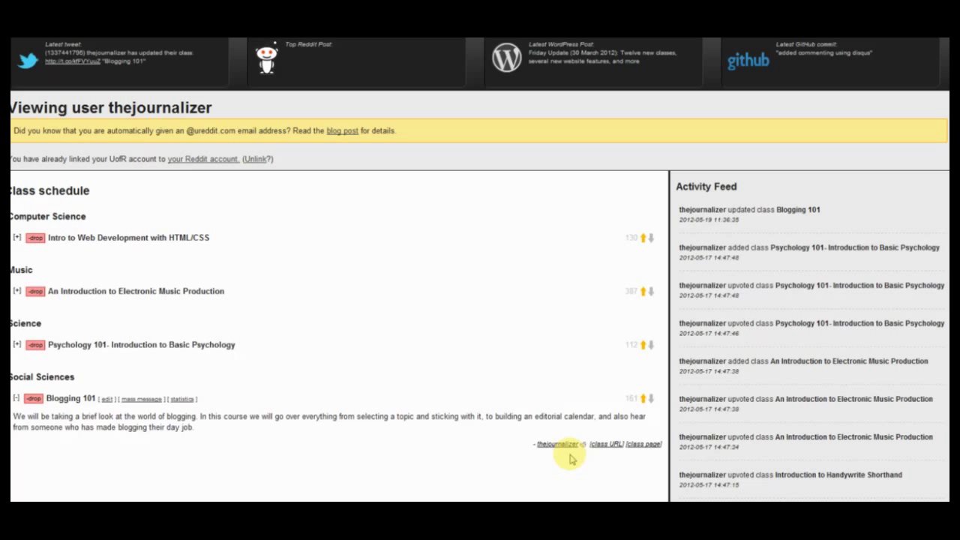
mouse_move(606, 450)
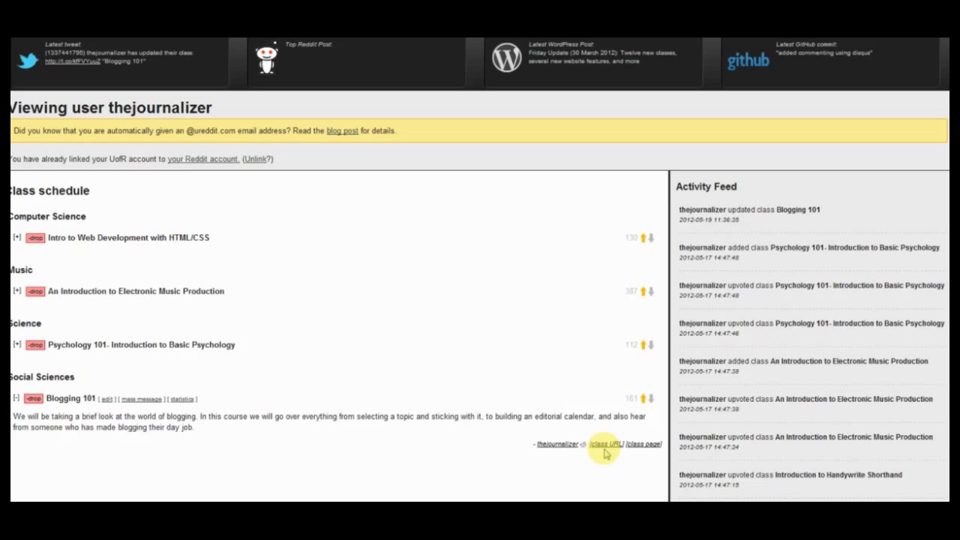
mouse_move(642, 453)
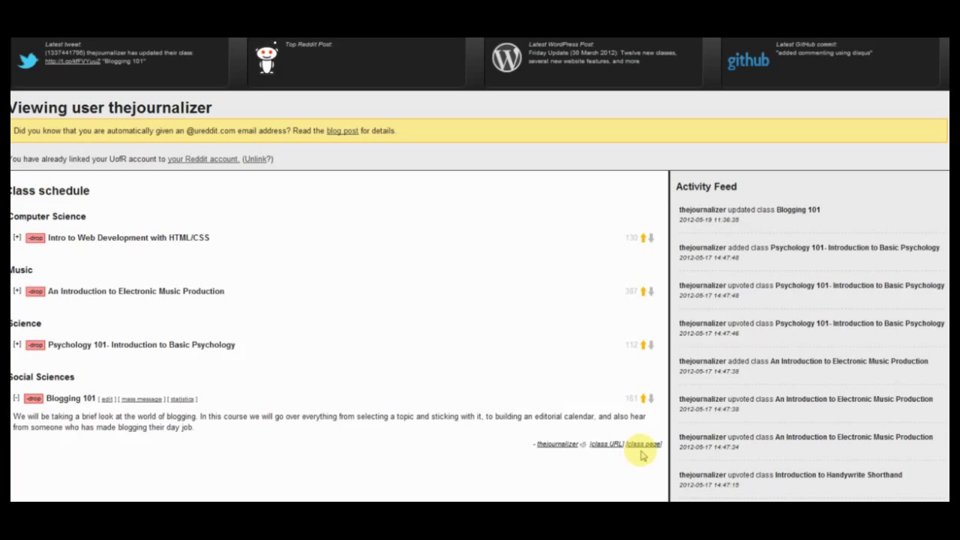
scroll("up", 3)
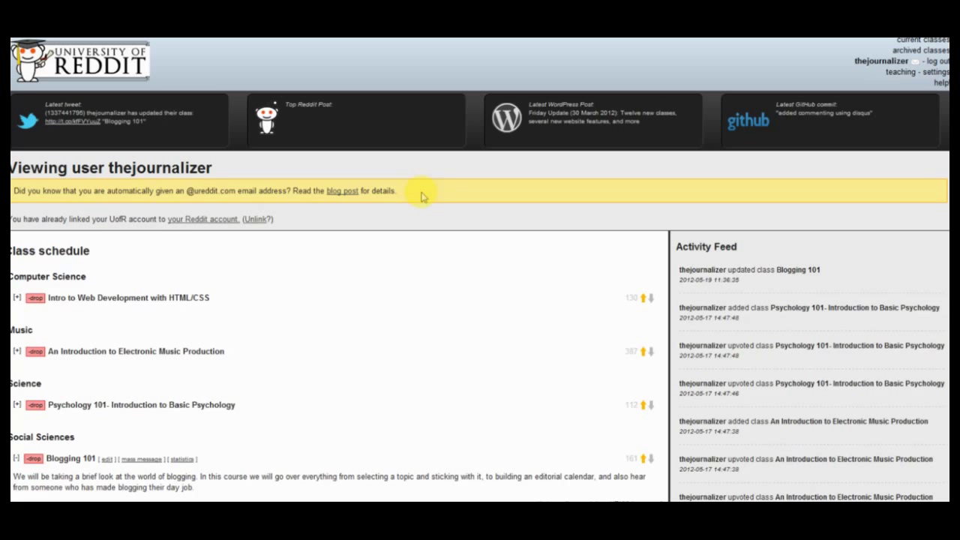
mouse_move(503, 189)
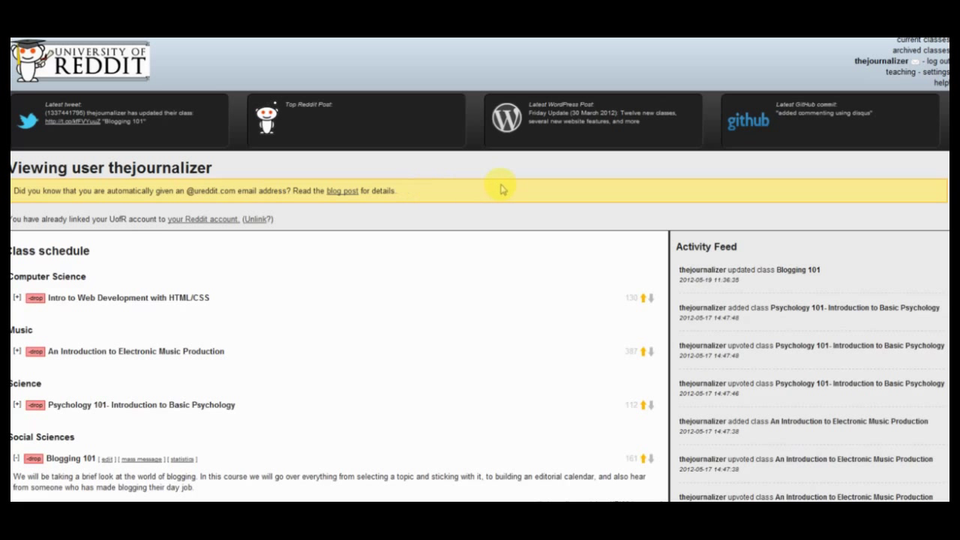
mouse_move(567, 172)
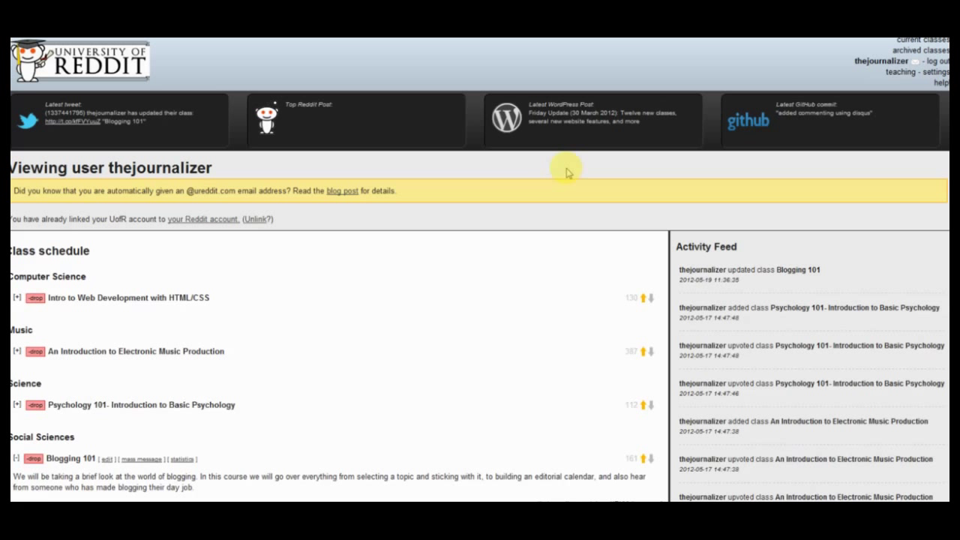
mouse_move(607, 166)
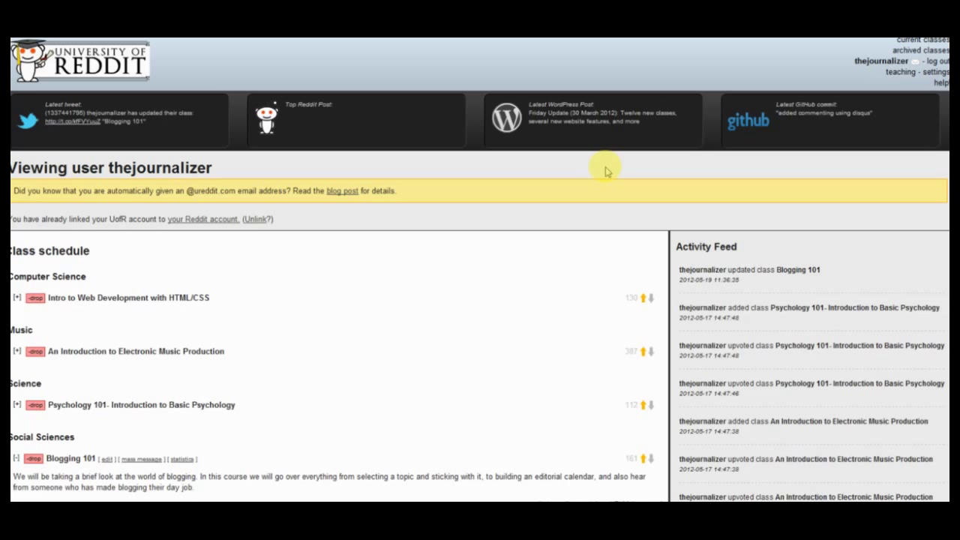
mouse_move(888, 75)
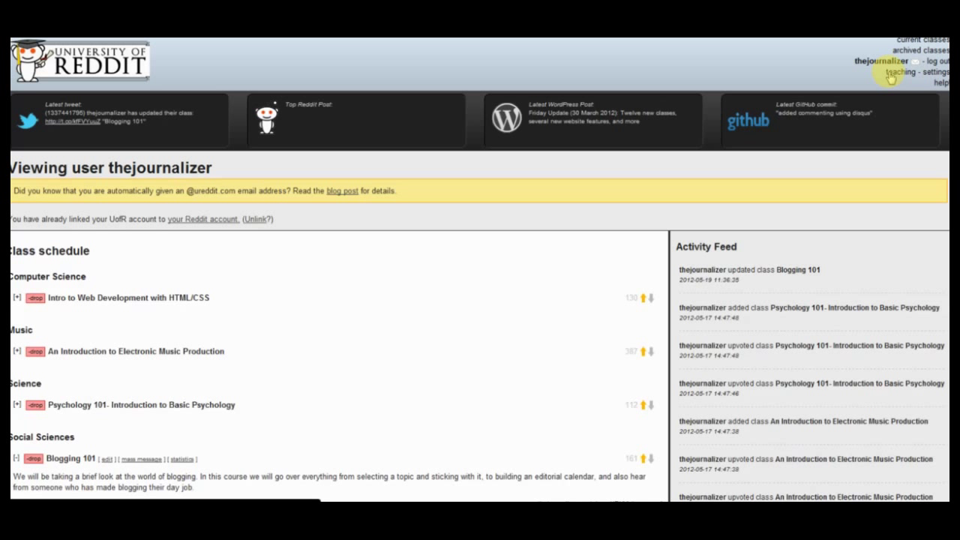
From the classes-you-teach list, start creating a new class via 'click to teach one more!'
left_click(909, 72)
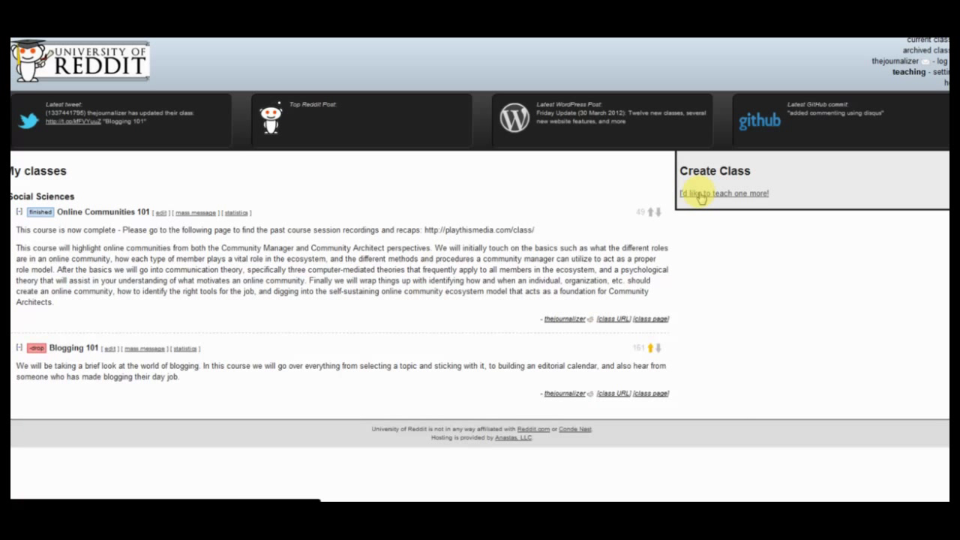
left_click(723, 194)
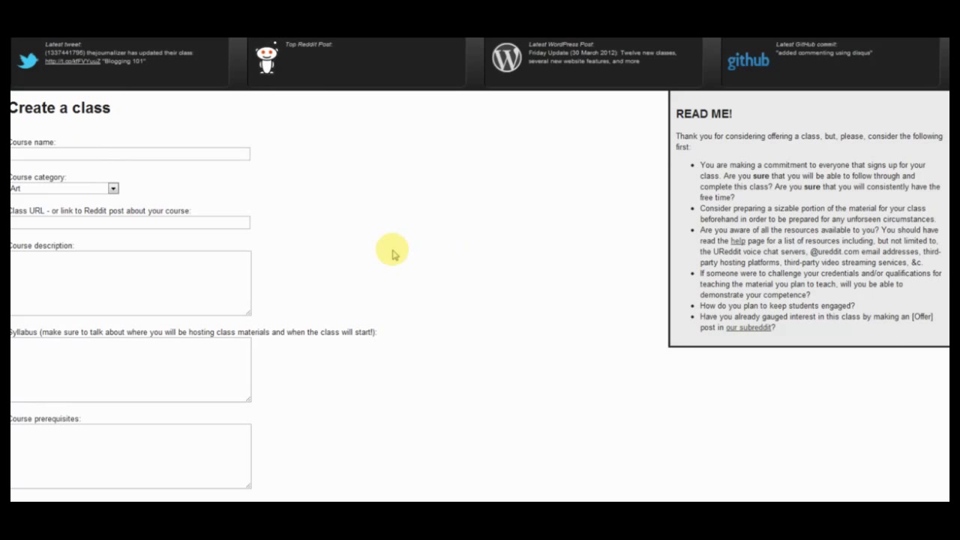
mouse_move(393, 249)
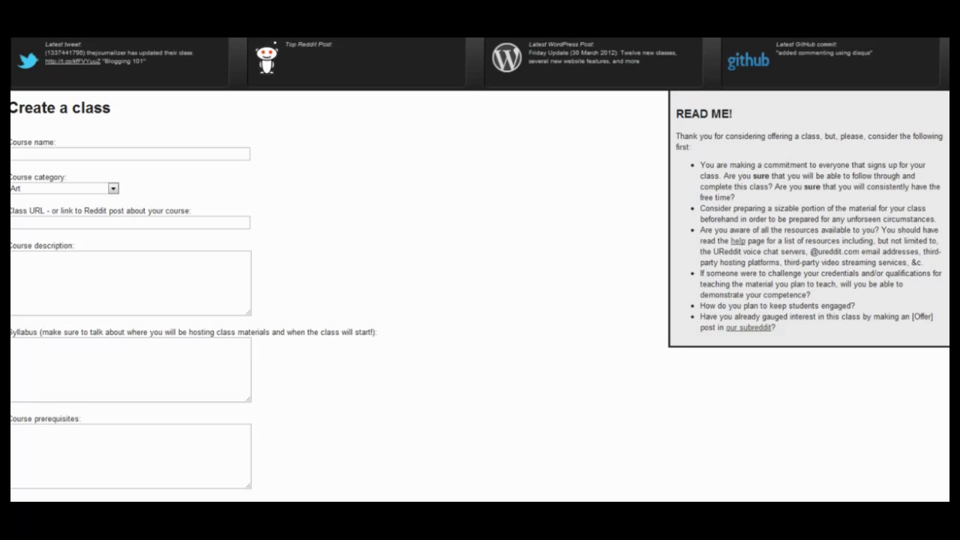
mouse_move(411, 201)
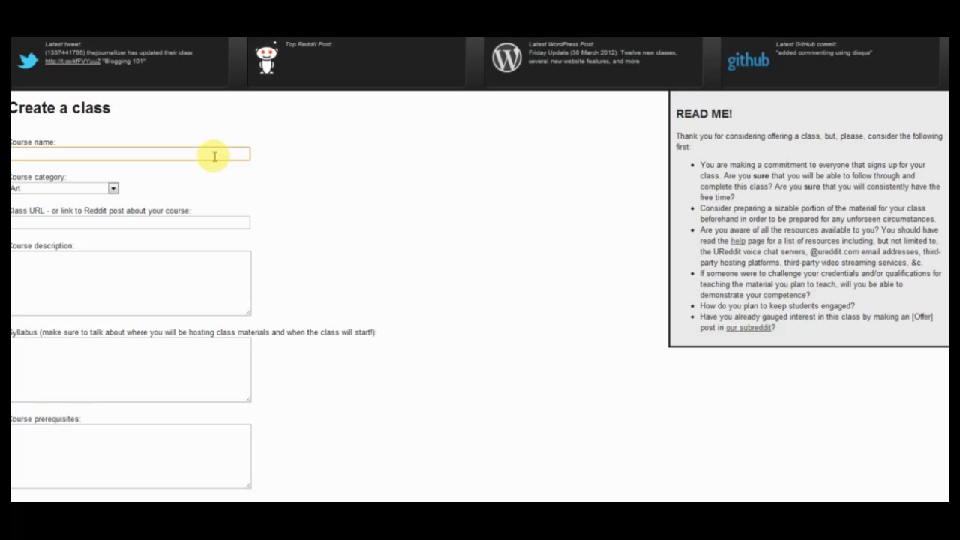
Name the course 'Teaching how to te...' and categorize it under General Studies
type("Teaching how to teach on ure")
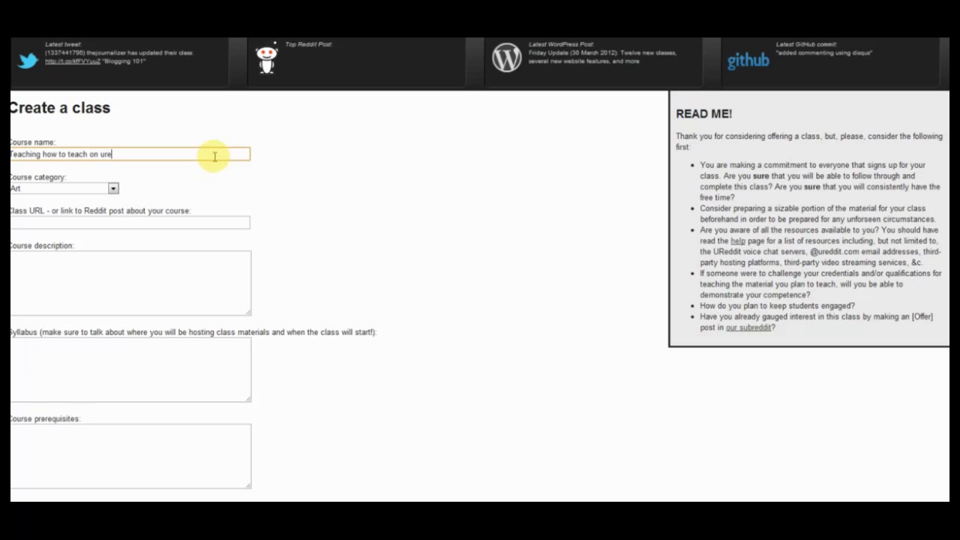
left_click(111, 189)
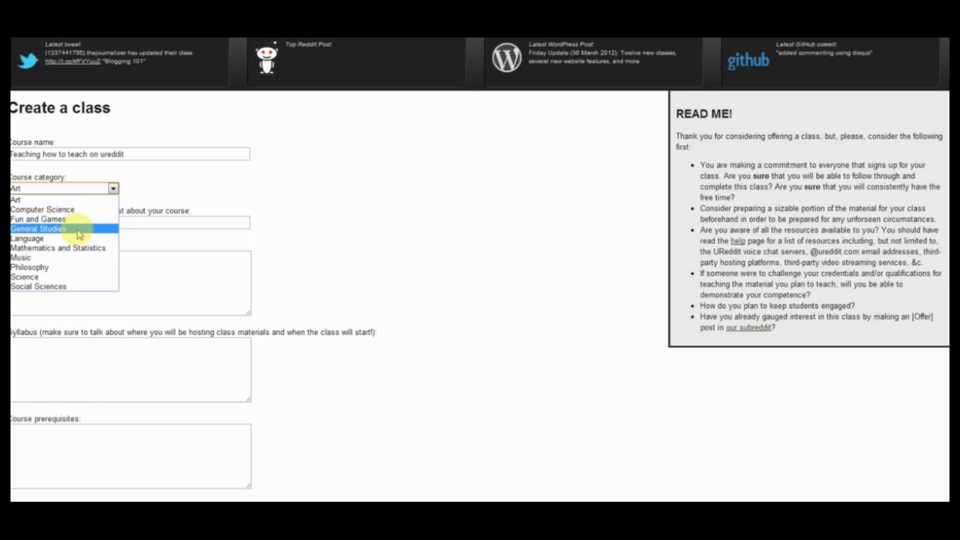
left_click(39, 228)
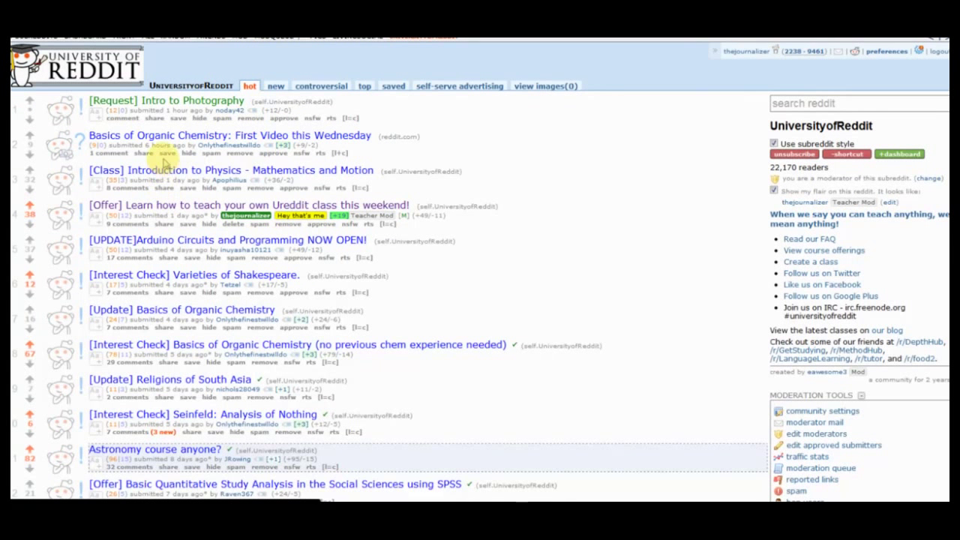
mouse_move(164, 211)
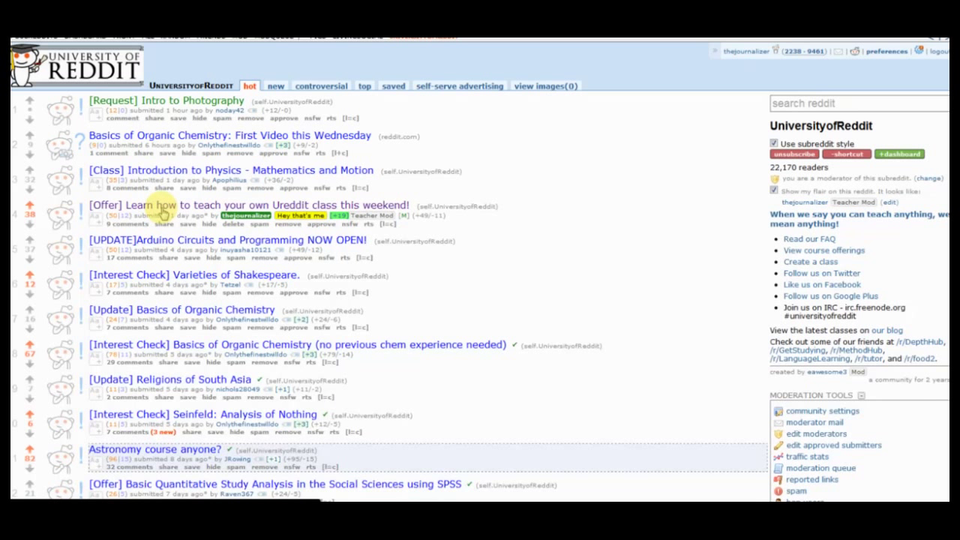
Link the r/UniversityofReddit offer post and enter the 'Learn how to teach through ureddit' description and syllabus
left_click(249, 205)
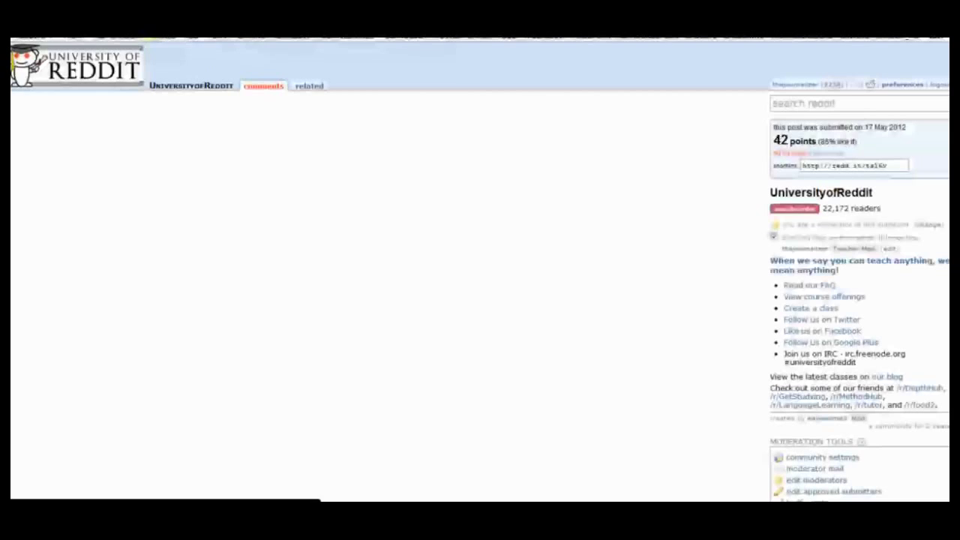
left_click(810, 307)
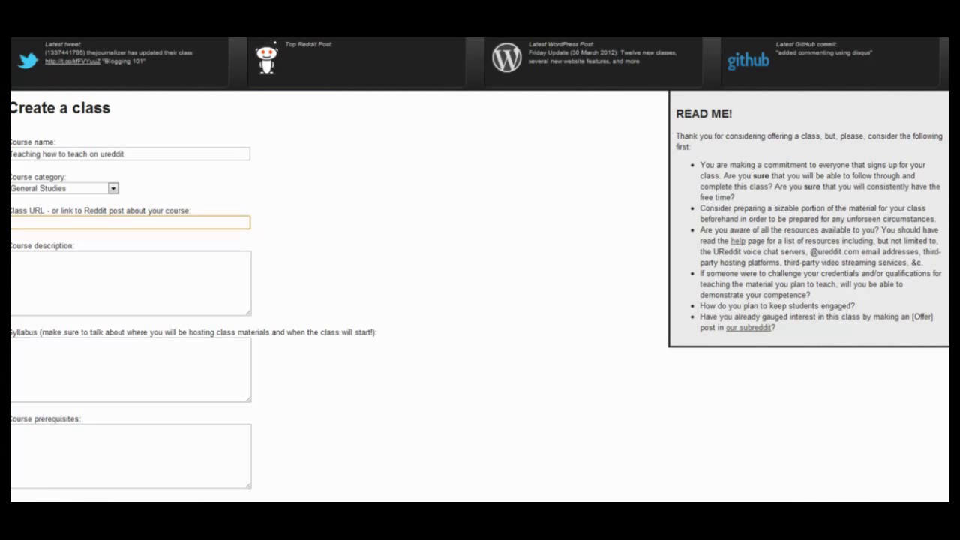
type("http://www.reddit.com/r/UniversityofReddit/comments/ts16v/offer_learn")
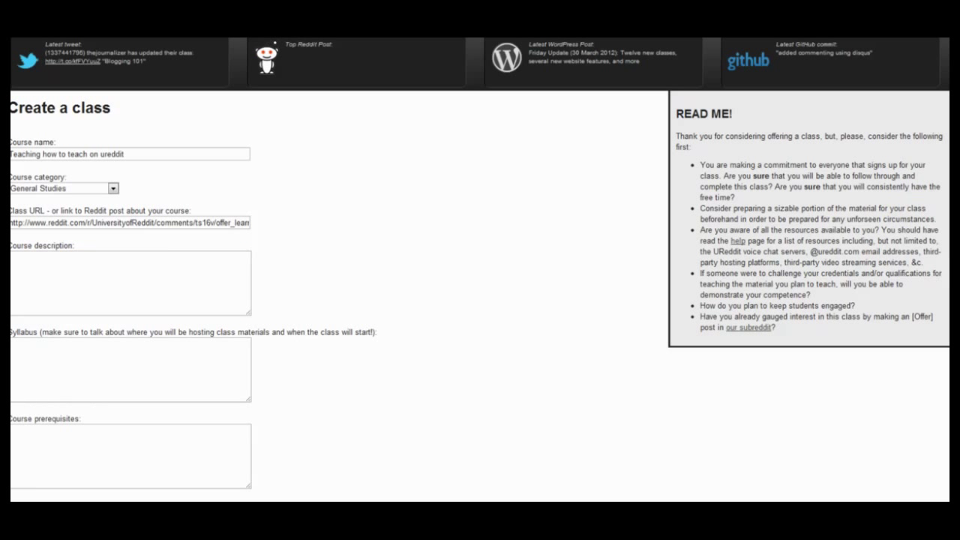
type("Learn how to teach through the University of Reddit (ureddit)")
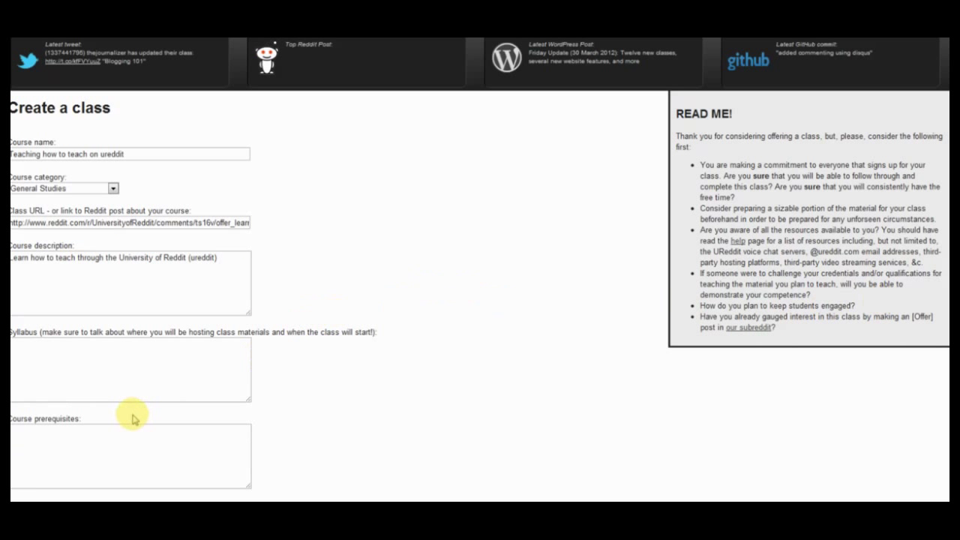
type("A single course that highlights three methods you can use to teach any class that you would like to share with the world.")
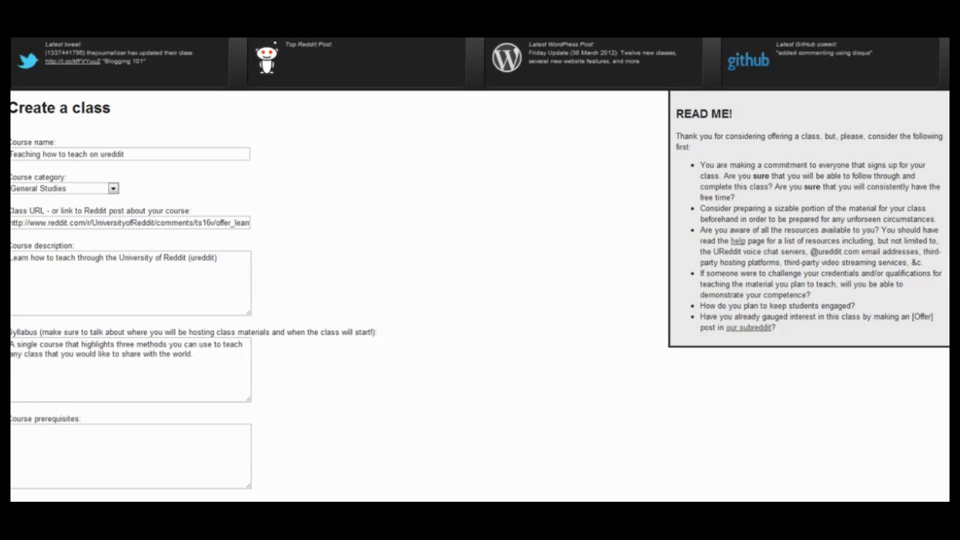
mouse_move(942, 300)
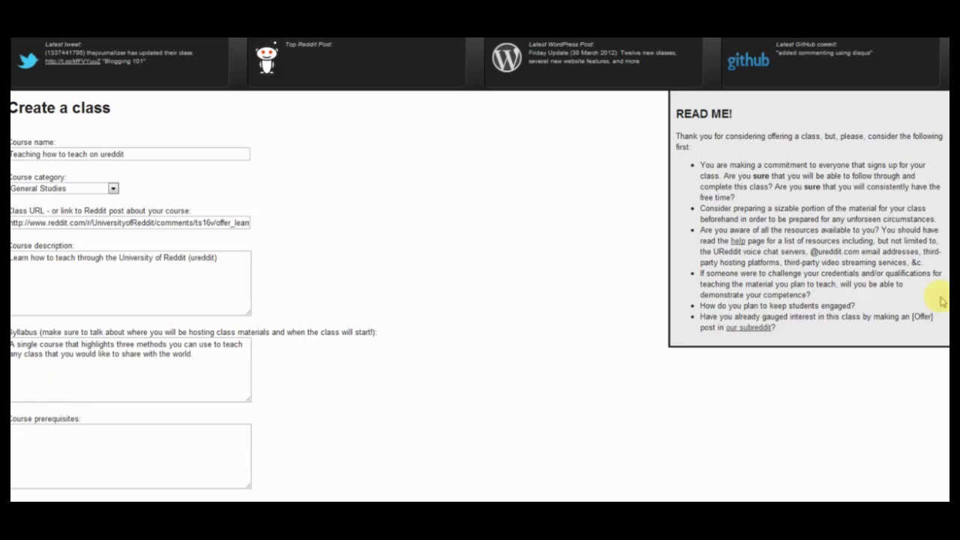
Fill in qualifications ('I have taught a few courses through the University of Reddit...') with live lectures left at Yes
scroll("down", 3)
type("f you ever have any questions about teaching a course, just use the Message the moderators button on /r/UniversityofReddit or message me.")
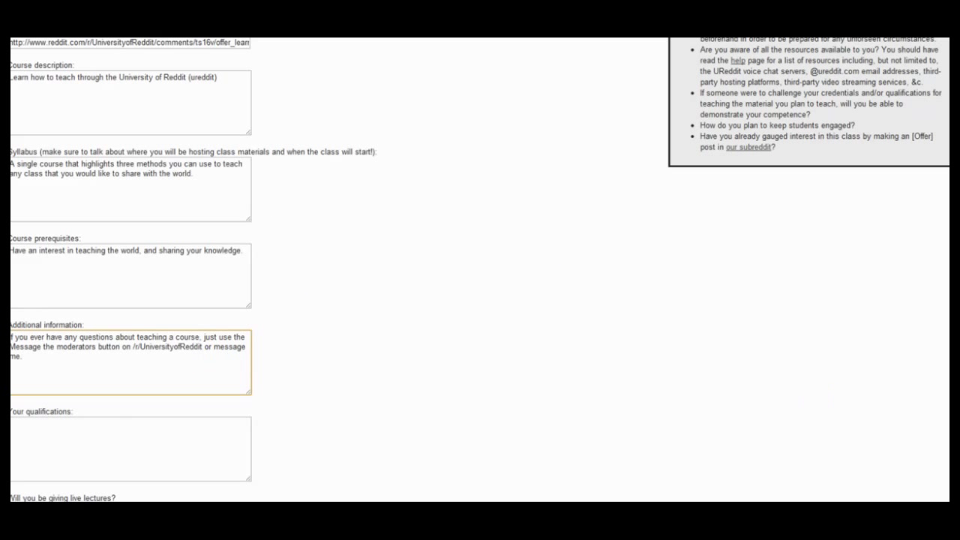
left_click(134, 449)
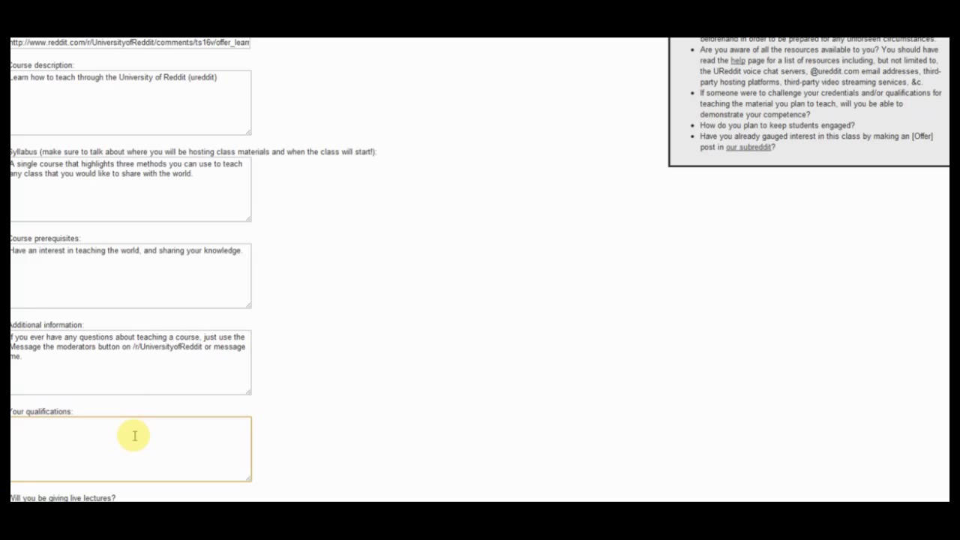
type("I have taught a few courses through the University of Reddit, I am a moderator for the subreddit, and I love bacon.")
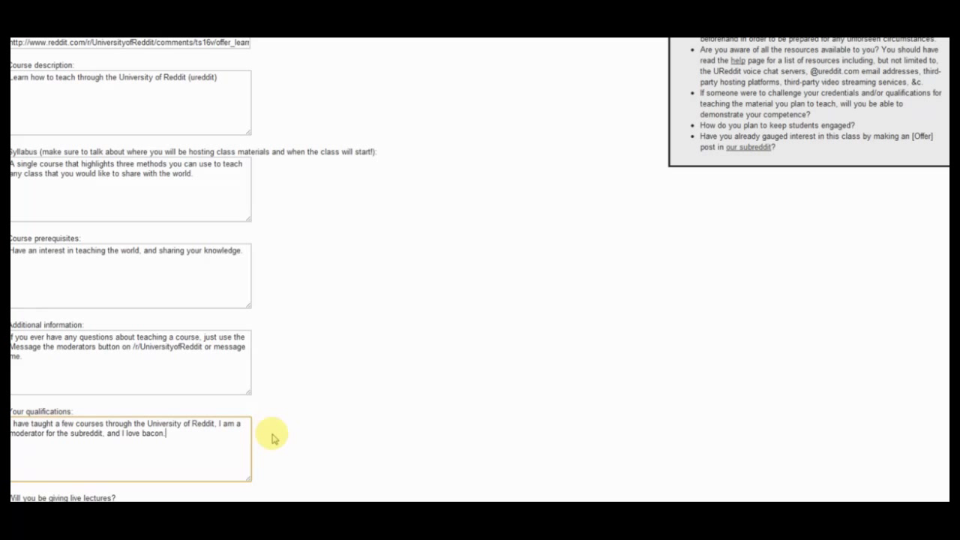
scroll("down", 3)
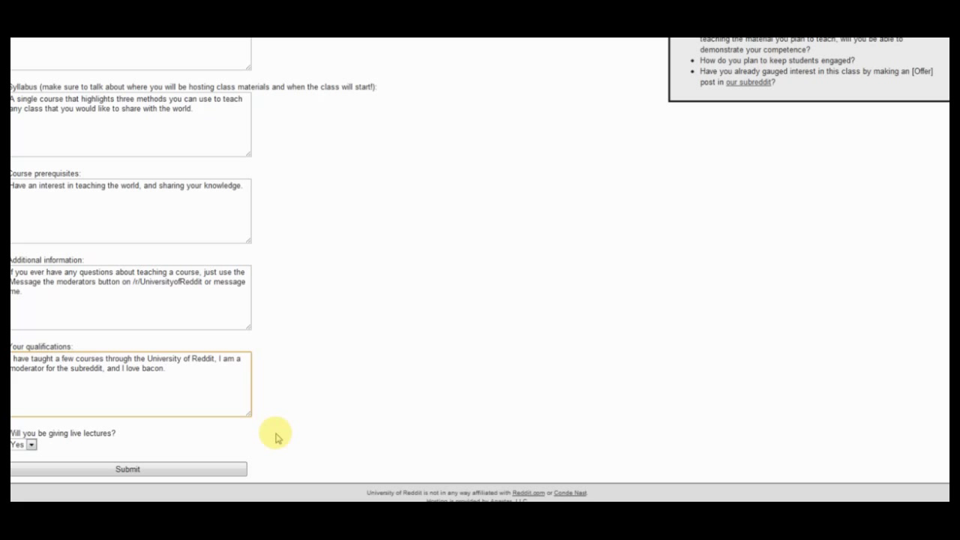
left_click(165, 369)
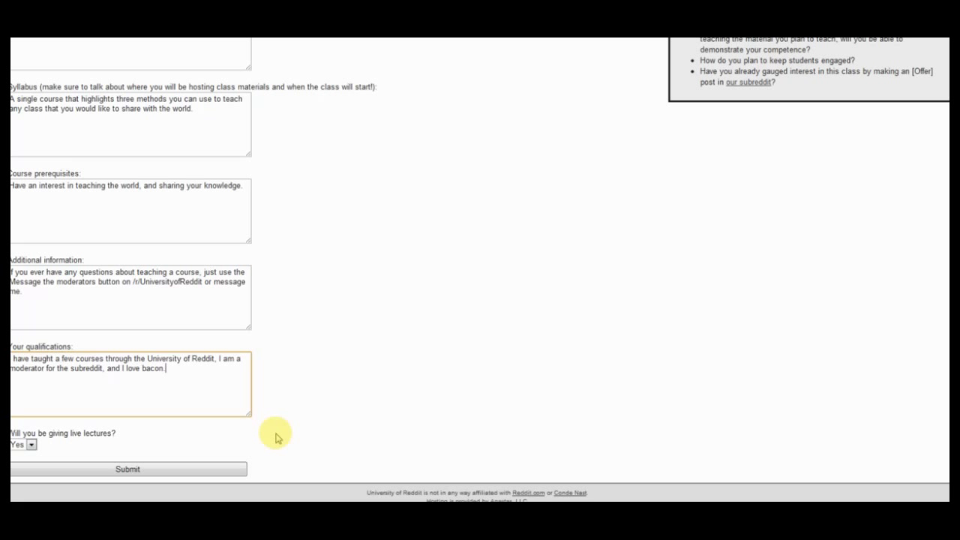
mouse_move(47, 427)
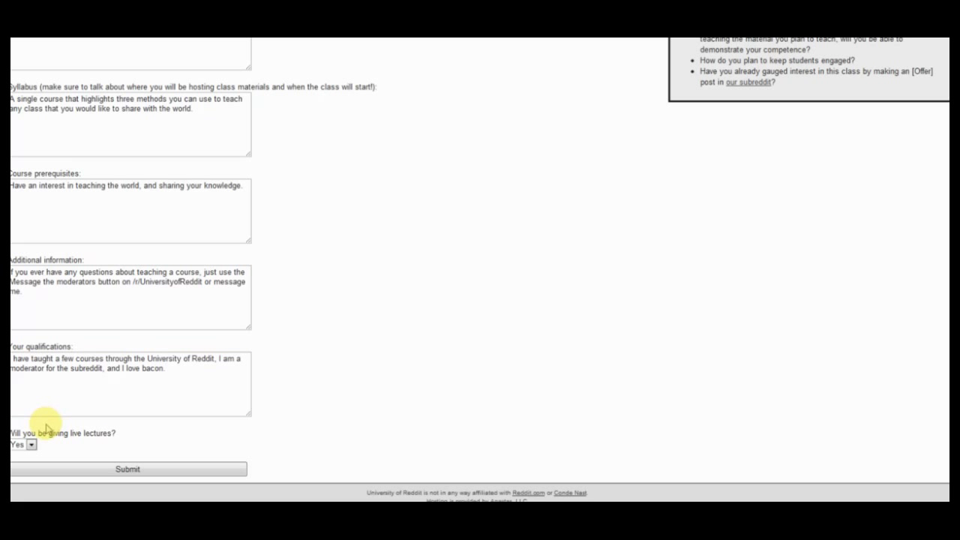
mouse_move(48, 448)
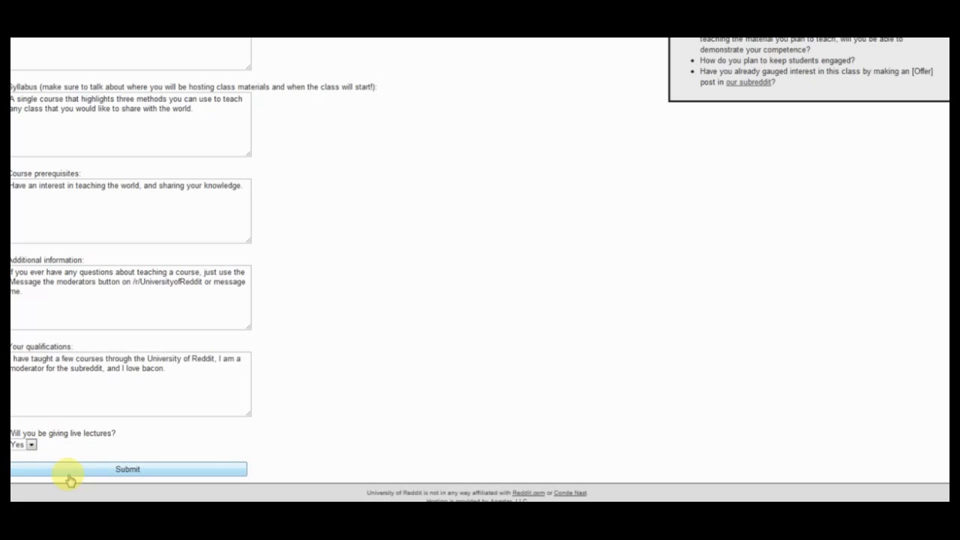
left_click(126, 468)
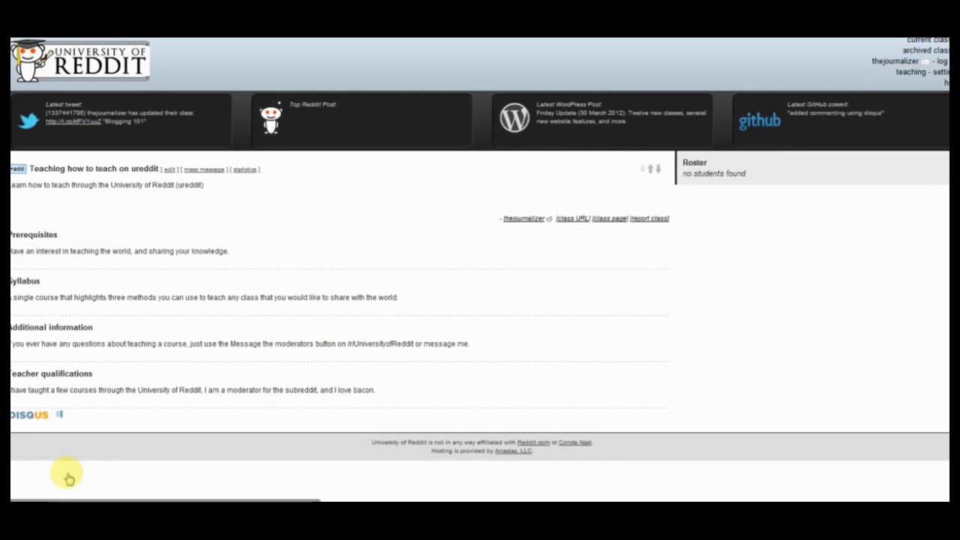
scroll("down", 3)
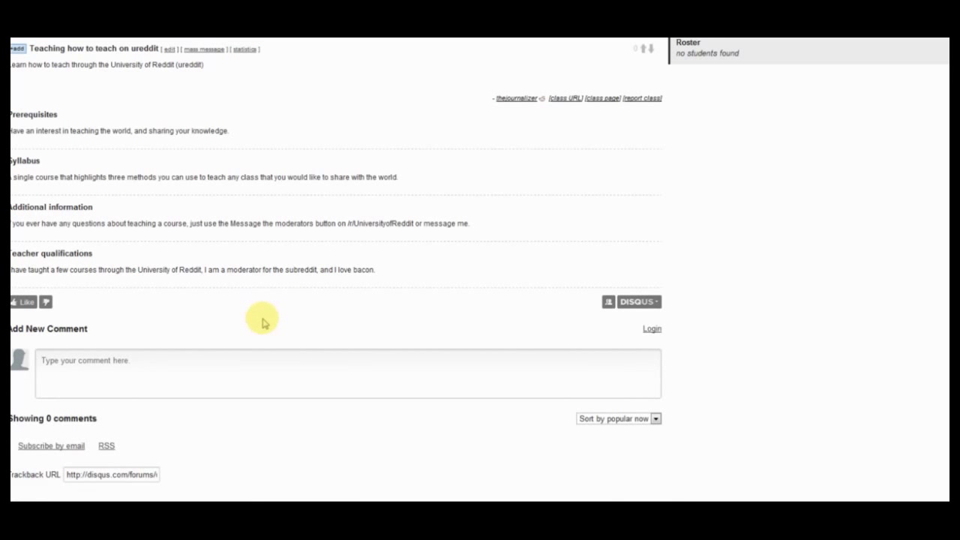
scroll("down", 3)
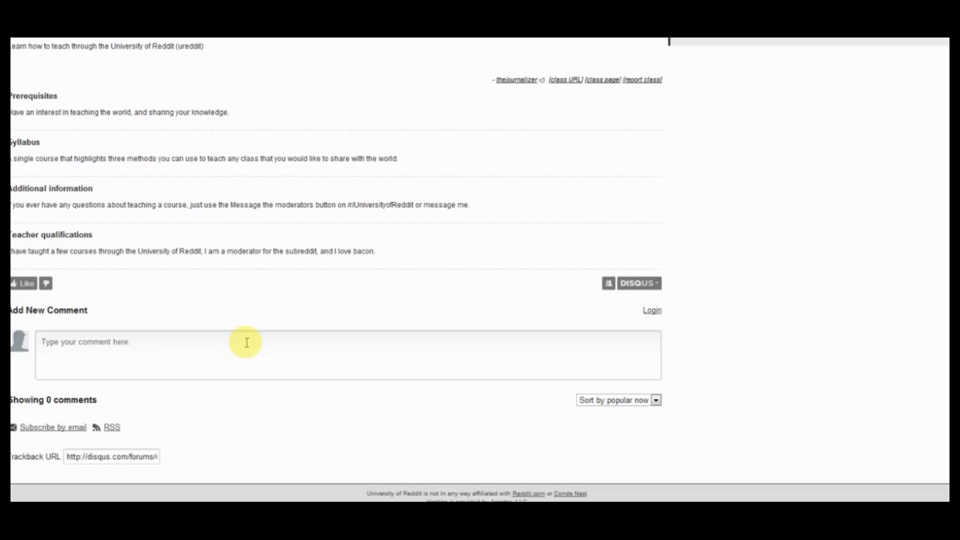
left_click(247, 342)
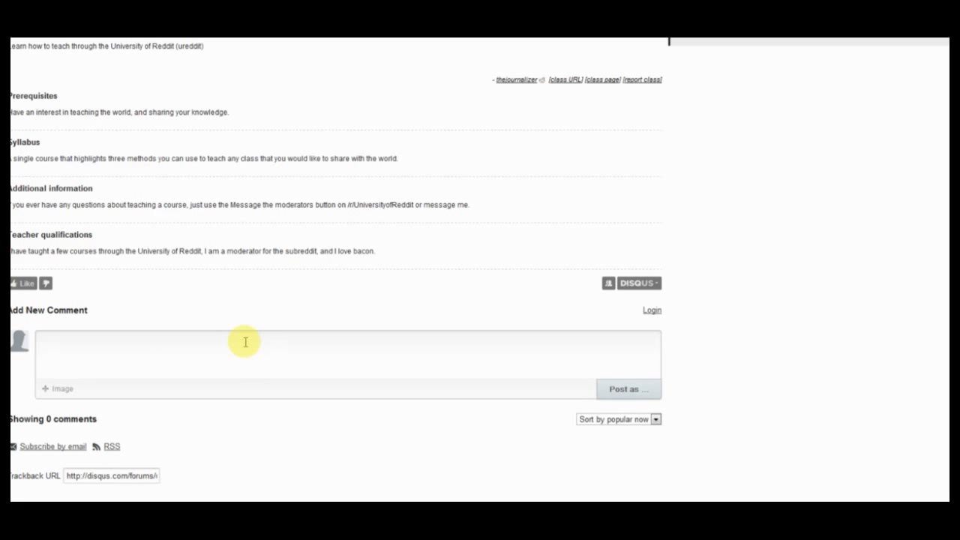
scroll("up", 3)
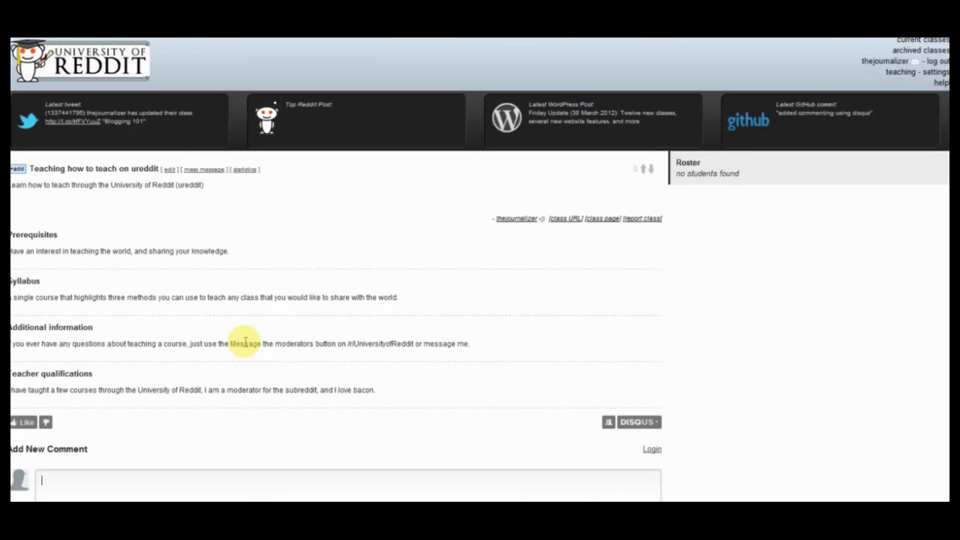
scroll("down", 3)
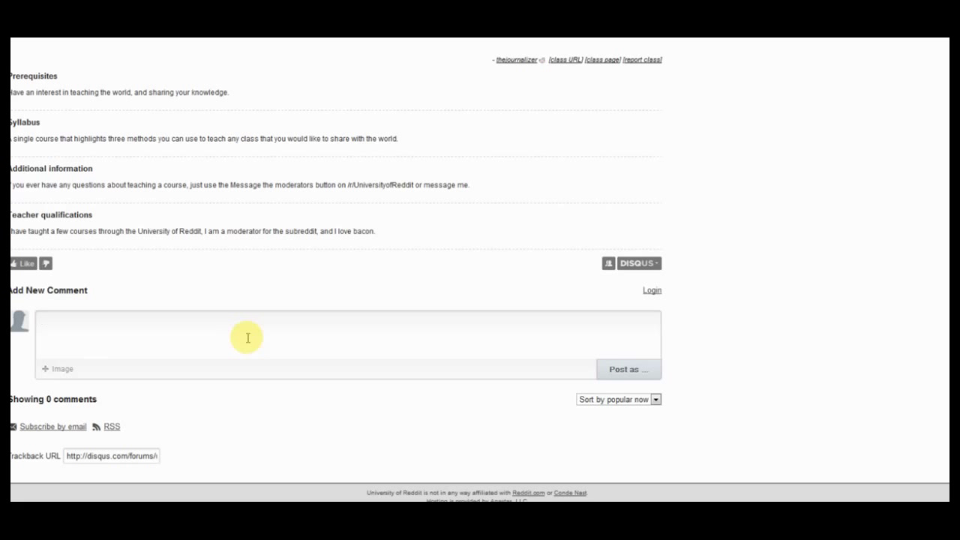
scroll("up", 3)
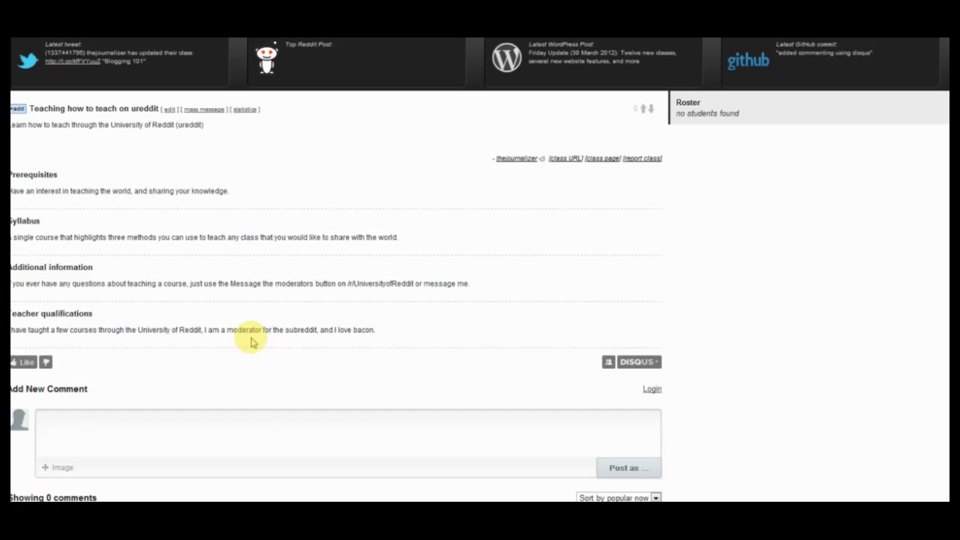
mouse_move(256, 339)
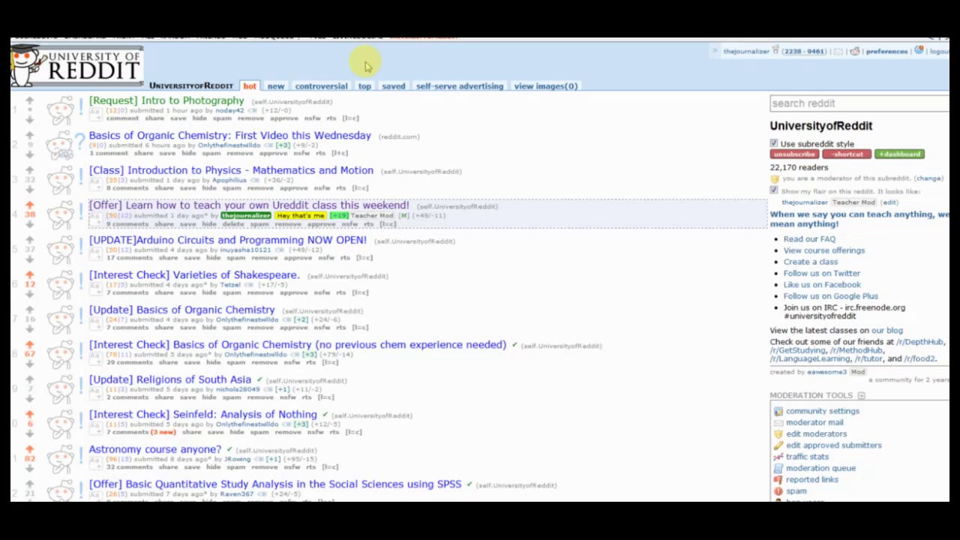
mouse_move(414, 104)
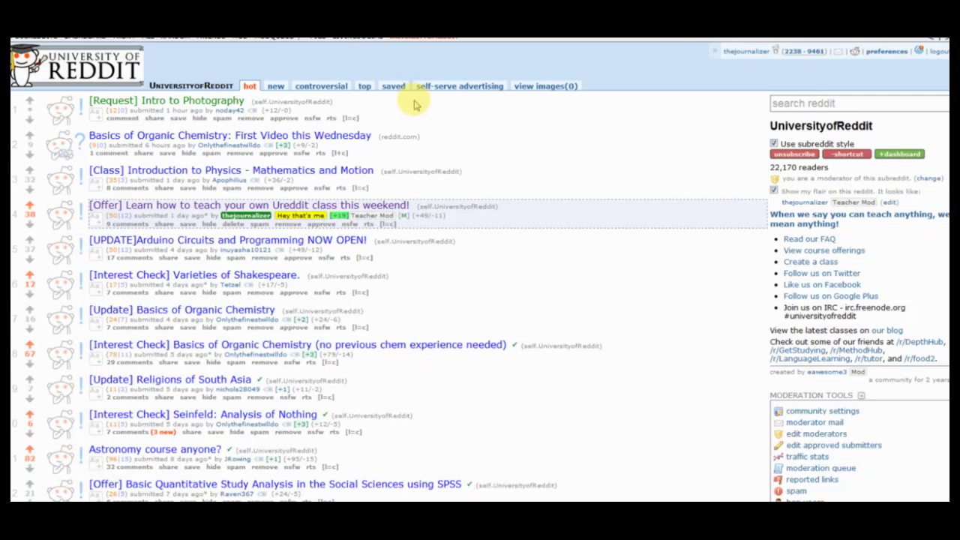
mouse_move(738, 291)
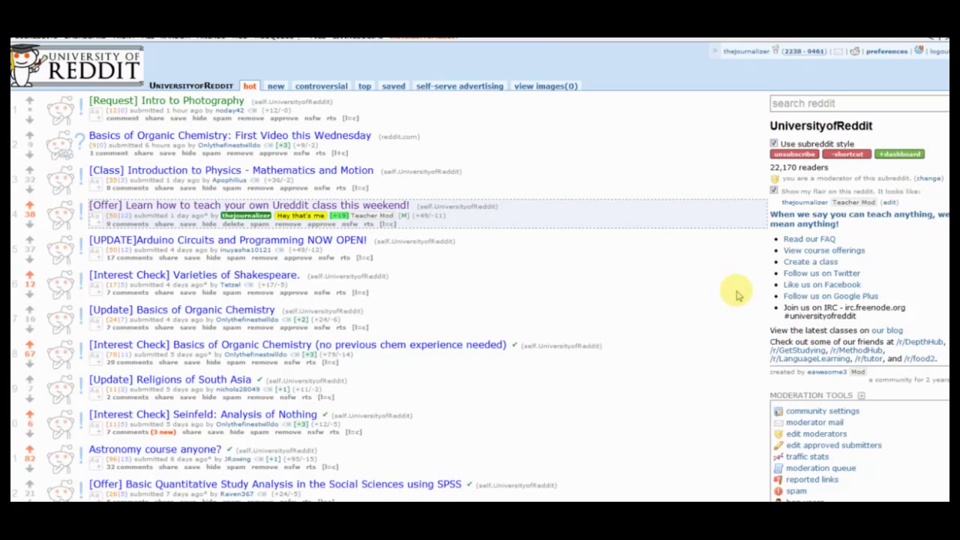
Start a new Reddit community named Teachingonureddit titled and described 'Teaching for ureddit'
scroll("down", 3)
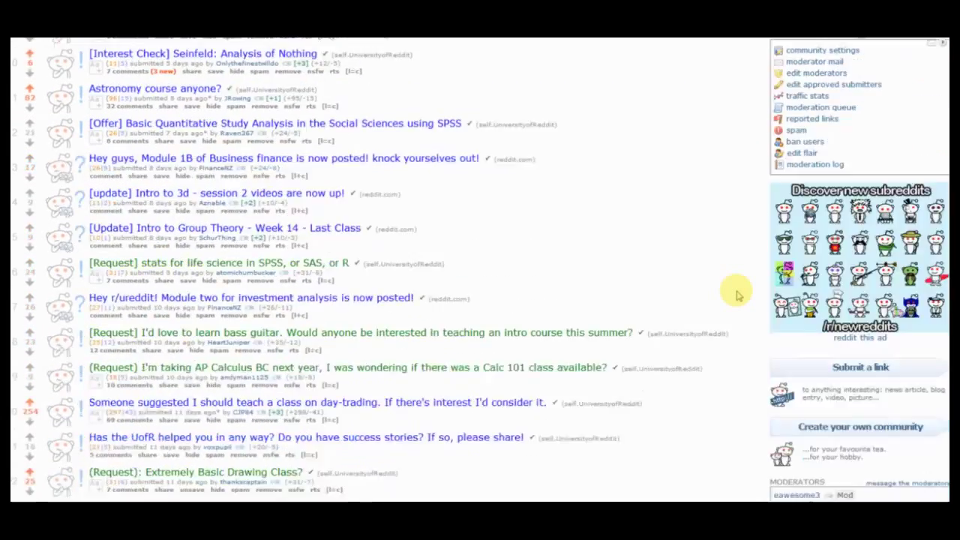
scroll("down", 3)
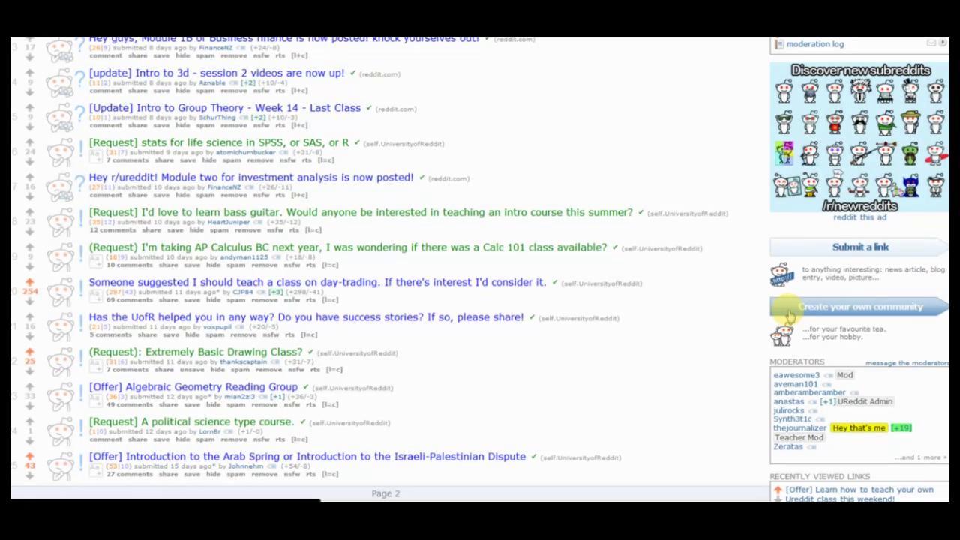
left_click(861, 306)
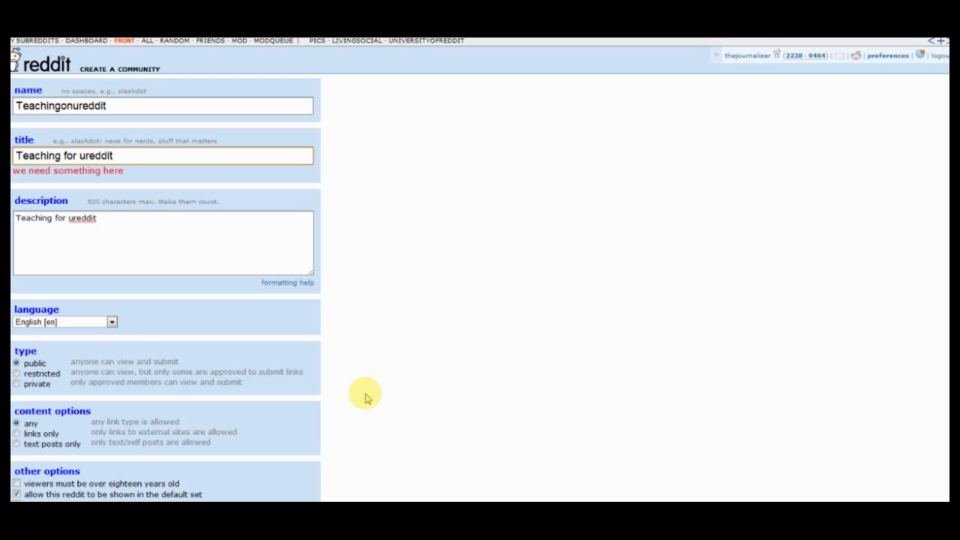
Create the Teachingonureddit community so its settings page confirms it exists
scroll("down", 3)
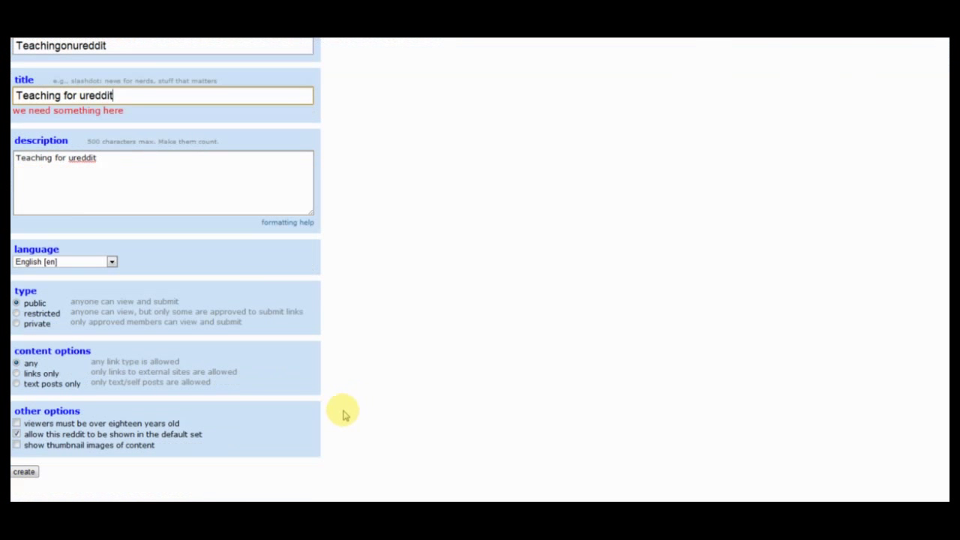
scroll("down", 3)
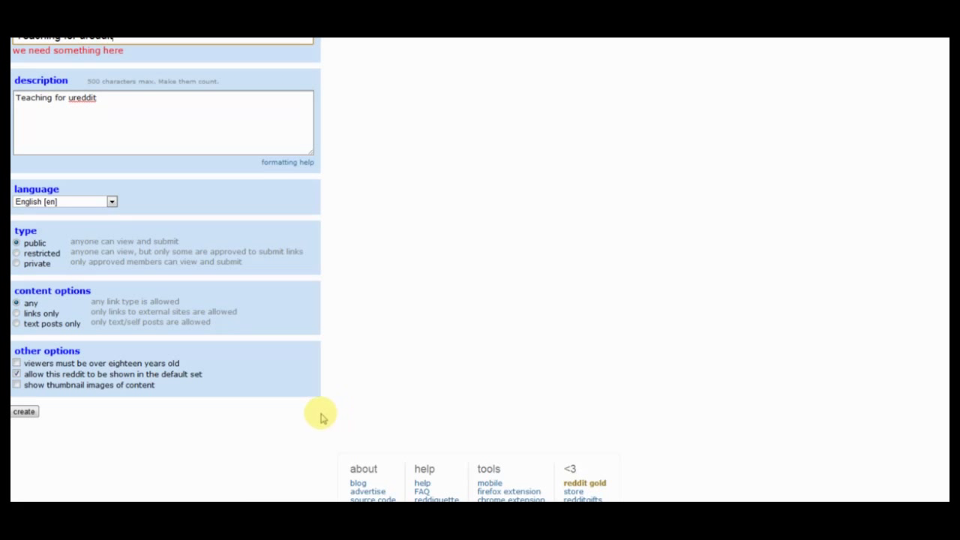
mouse_move(102, 435)
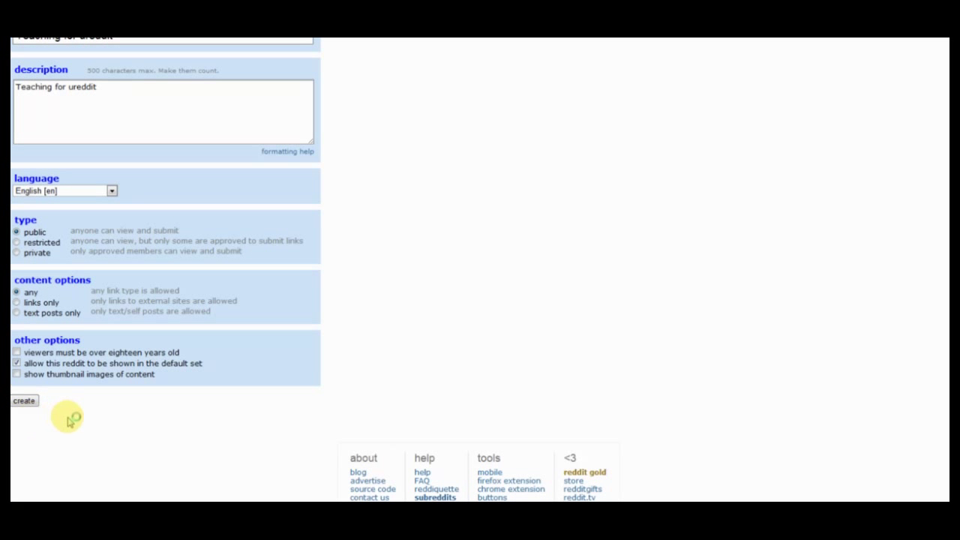
left_click(24, 401)
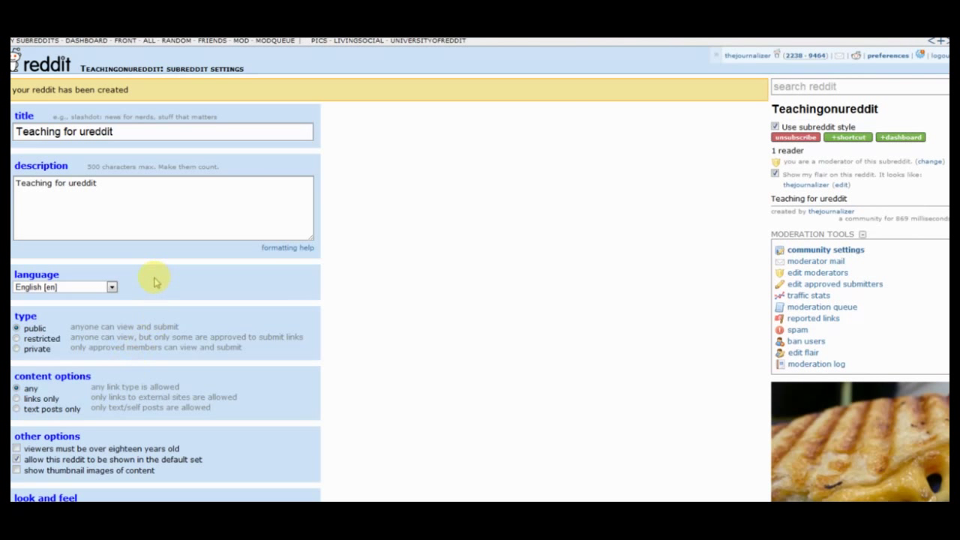
mouse_move(54, 114)
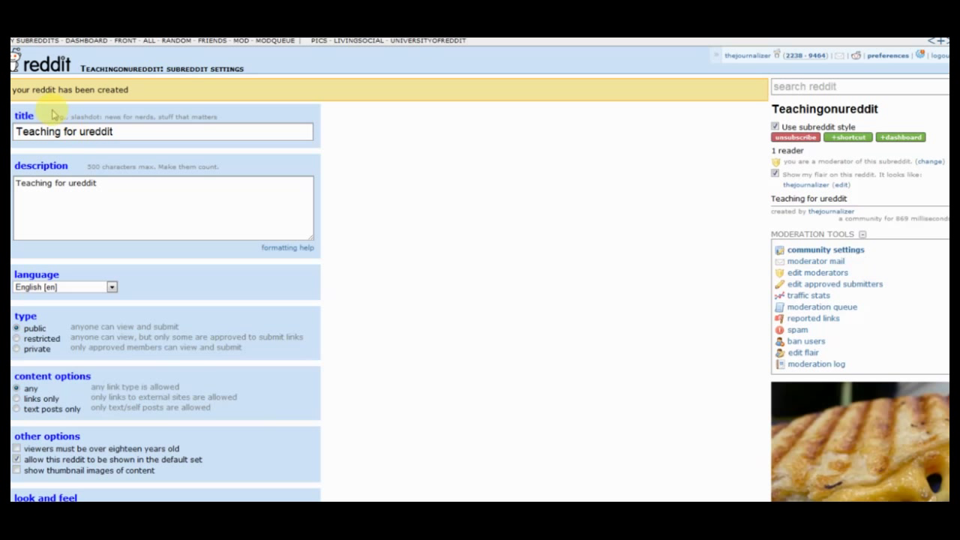
mouse_move(135, 69)
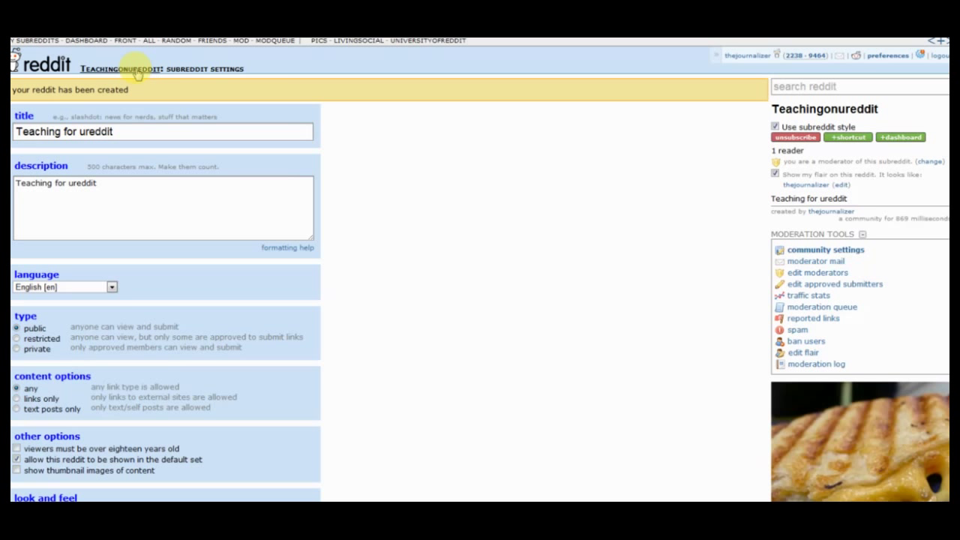
Go to the Teachingonureddit front page and bring up its link submission form
left_click(120, 69)
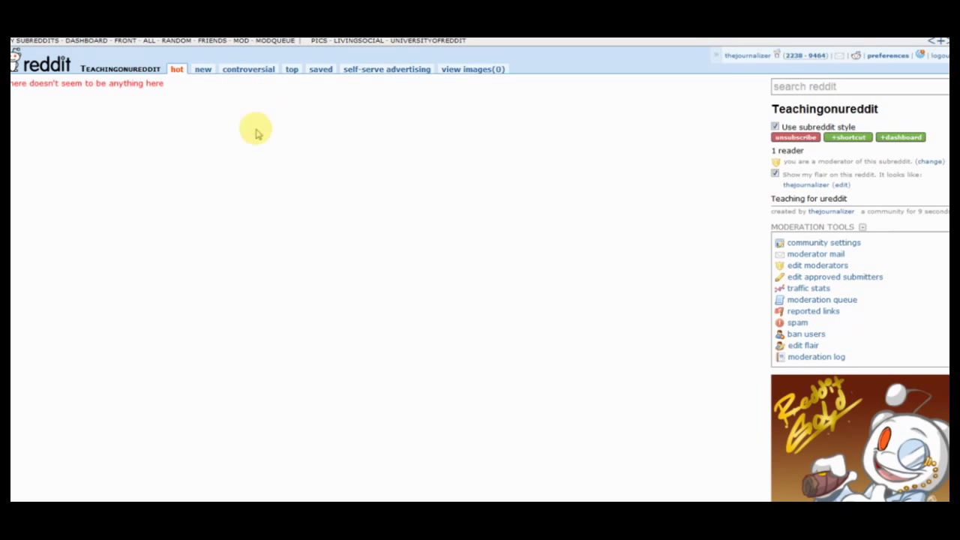
mouse_move(252, 217)
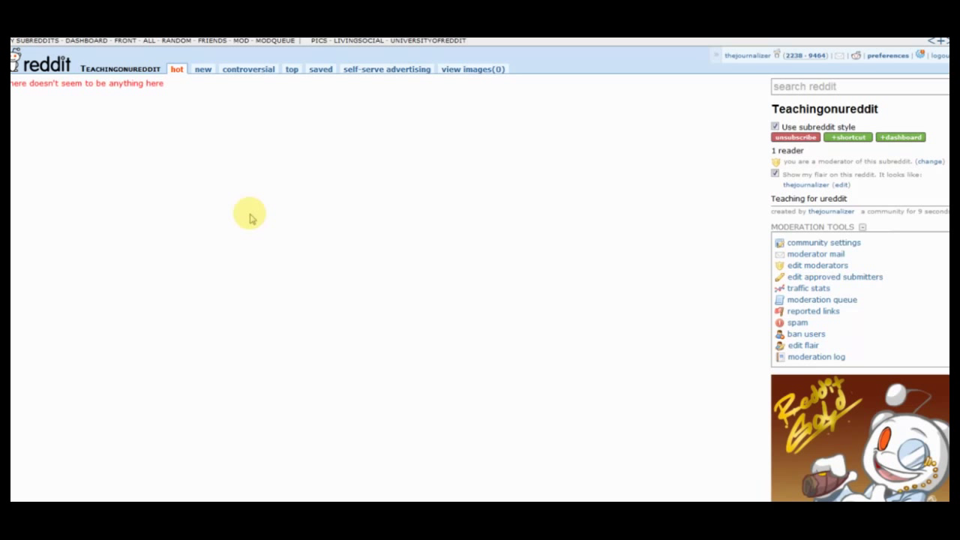
scroll("down", 3)
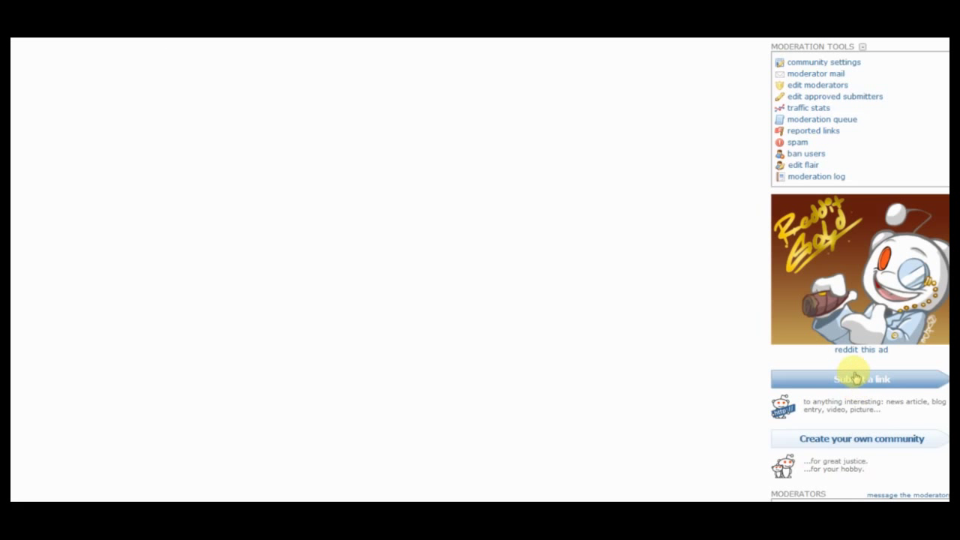
left_click(861, 378)
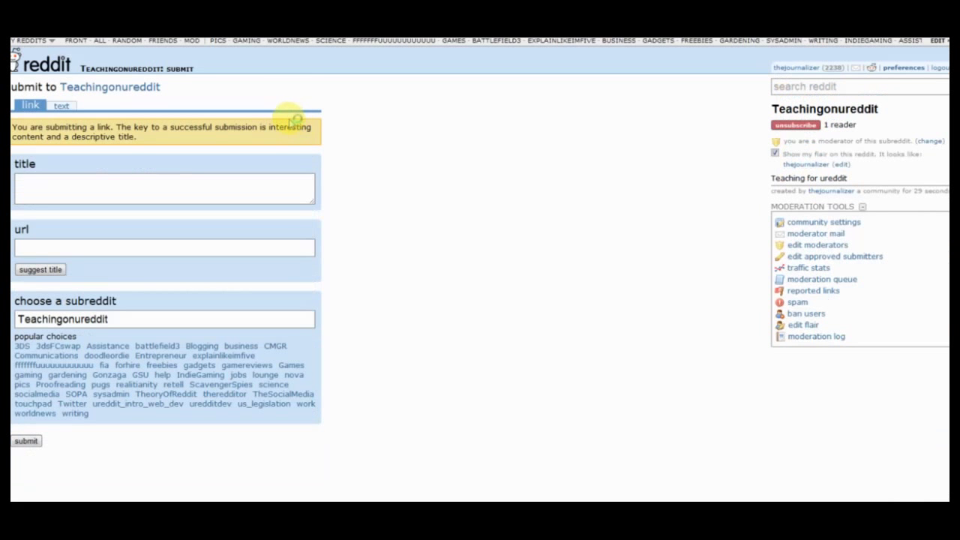
Leave the Teachingonureddit submit form for the Play This Magazine blog homepage
left_click(61, 105)
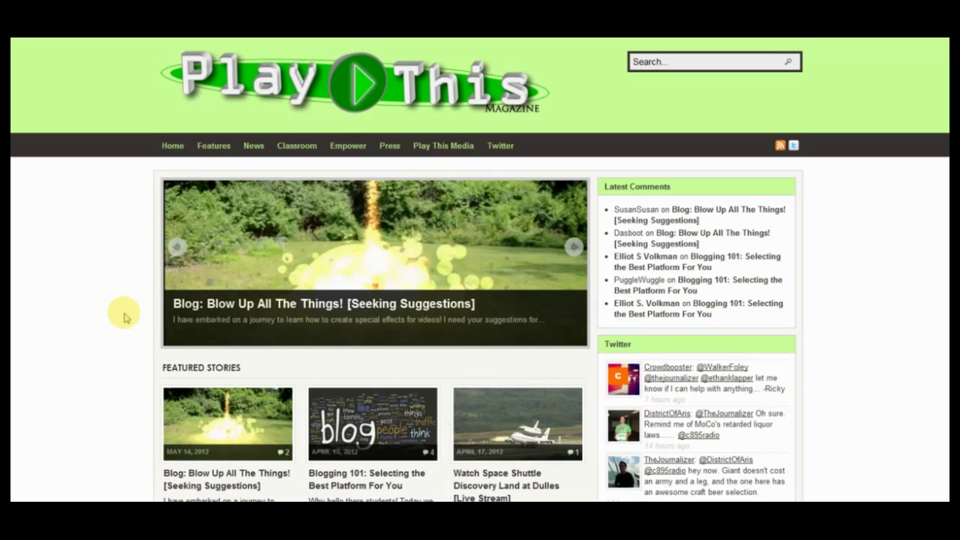
left_click(573, 247)
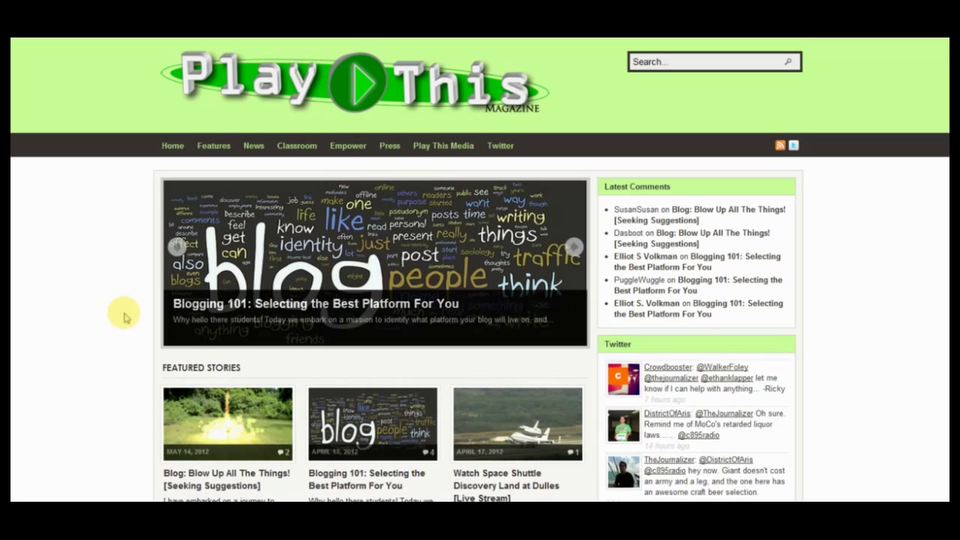
left_click(574, 246)
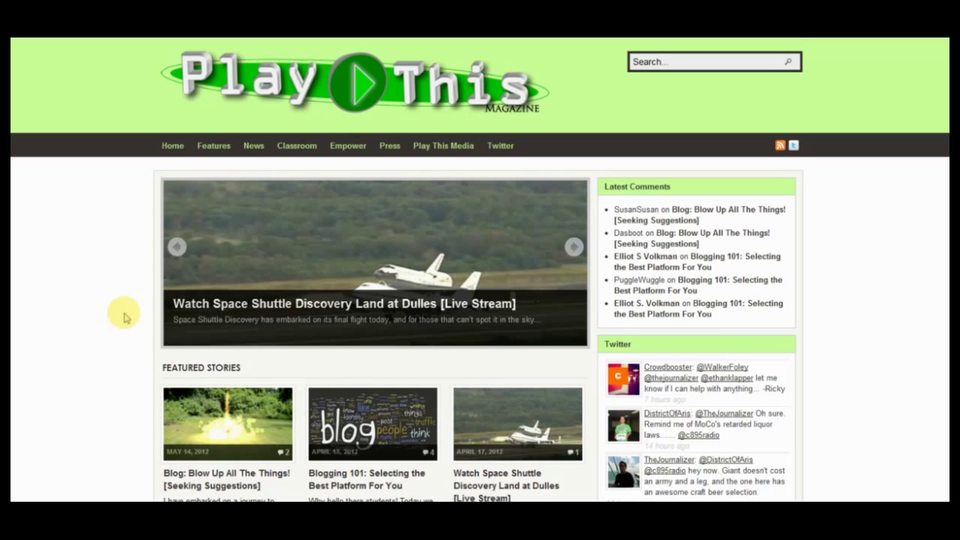
left_click(573, 246)
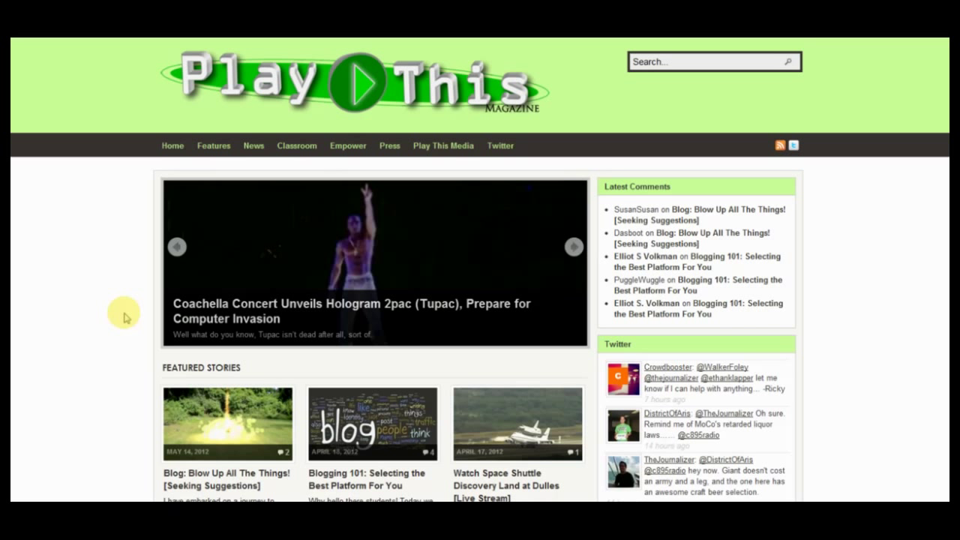
mouse_move(201, 44)
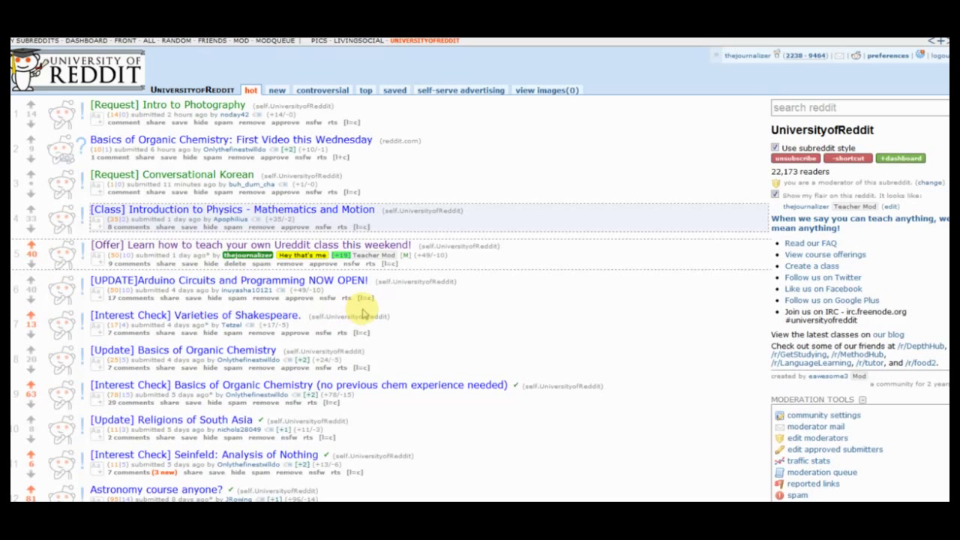
mouse_move(123, 283)
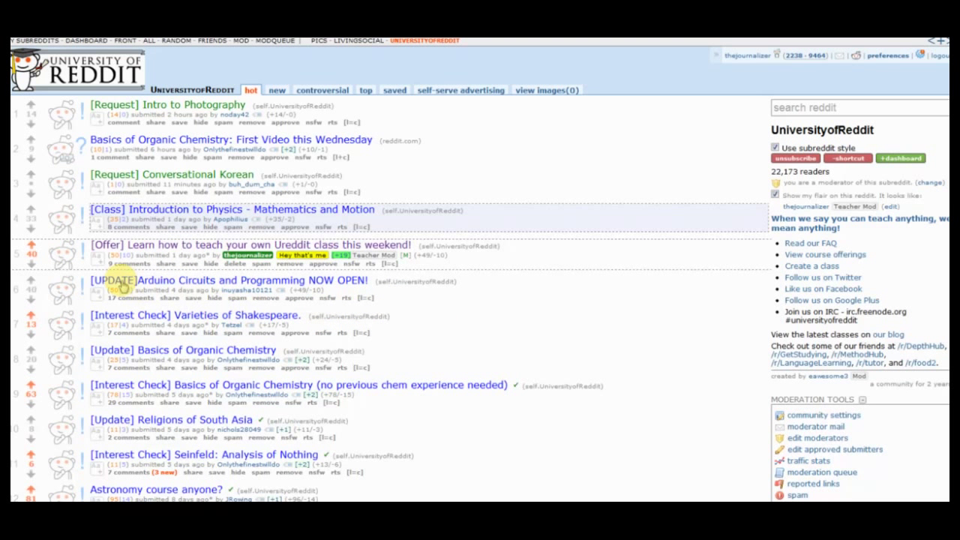
mouse_move(183, 289)
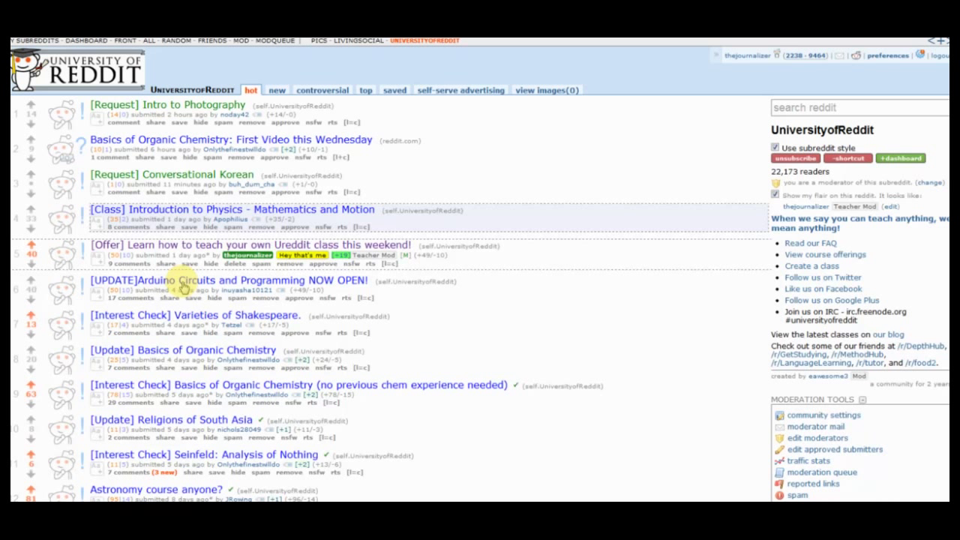
mouse_move(438, 173)
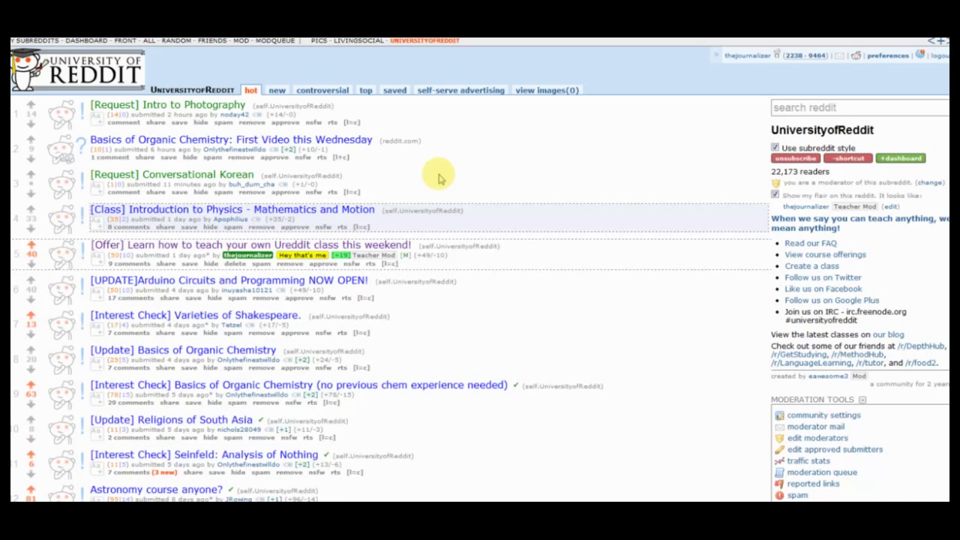
Switch from the UniversityofReddit subreddit listing to the Google+ home stream
left_click(438, 173)
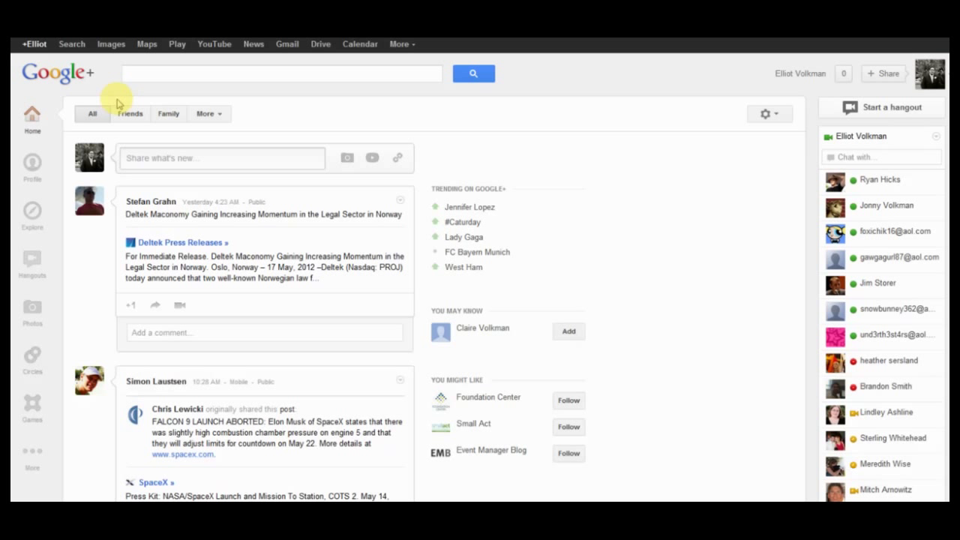
Bring up the Google+ Start a Hangout window from the right sidebar
scroll("down", 3)
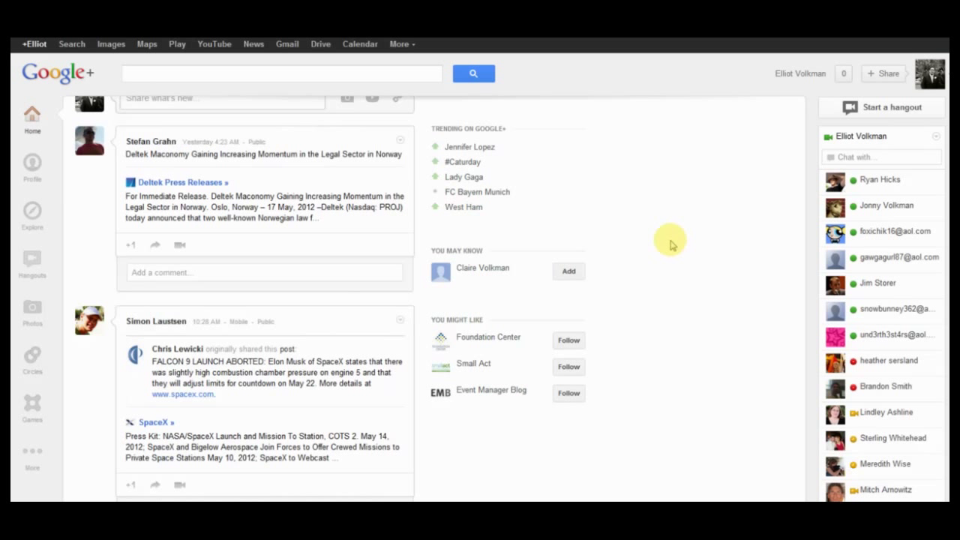
scroll("up", 3)
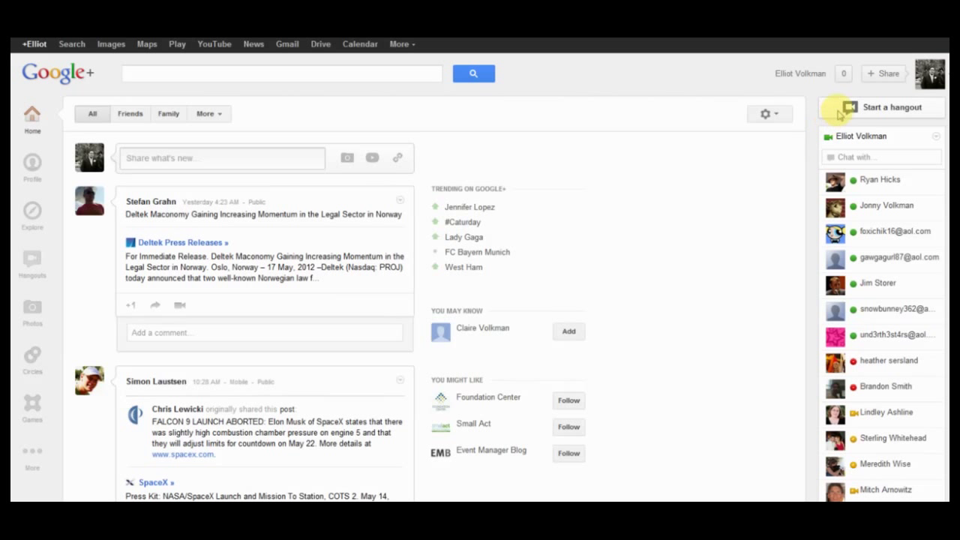
left_click(891, 106)
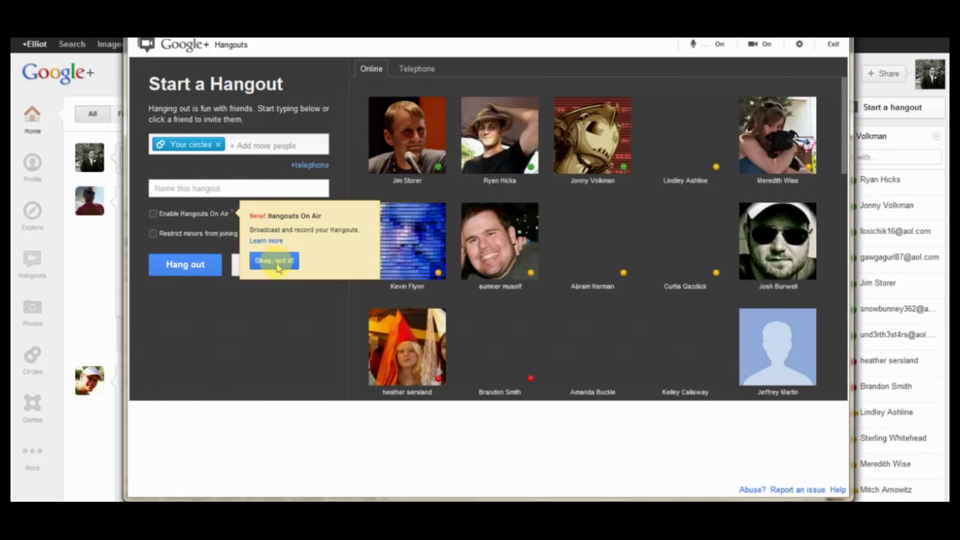
Dismiss the On Air notice and start a hangout named 'Teaching on ureddit'
left_click(273, 261)
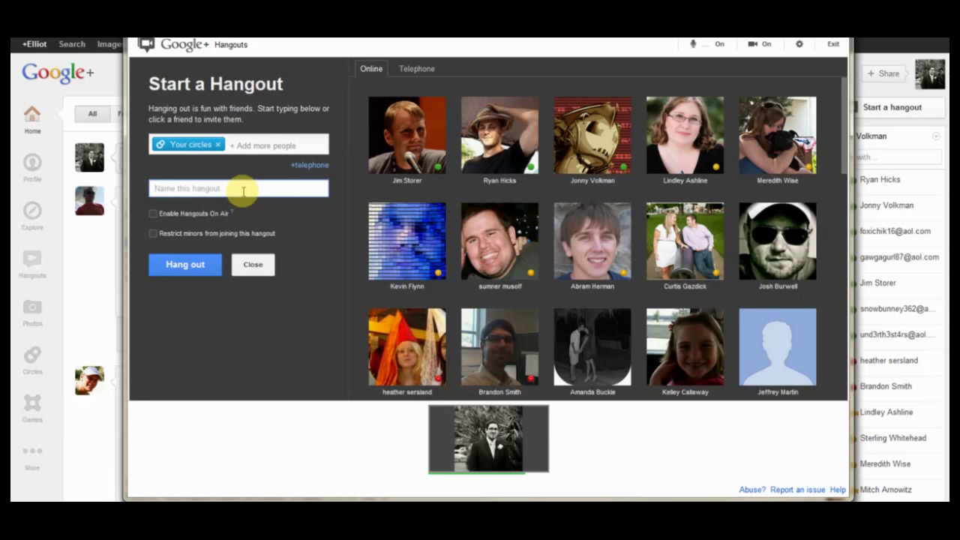
type("Teachin")
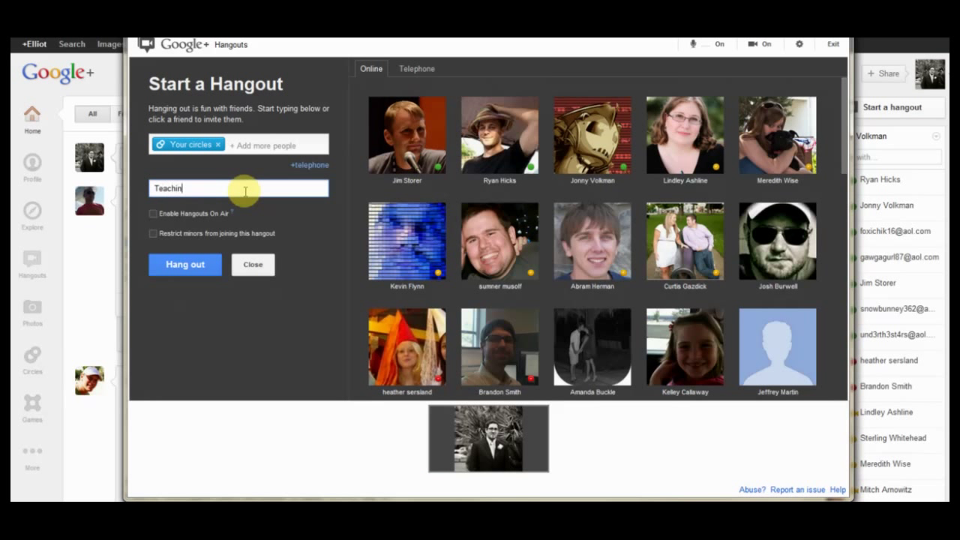
type("g on ureddit")
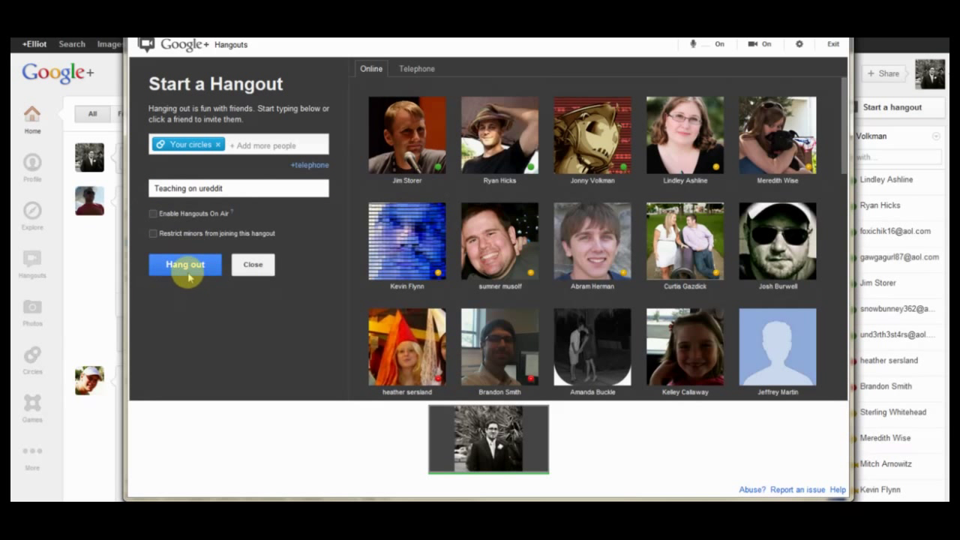
left_click(185, 264)
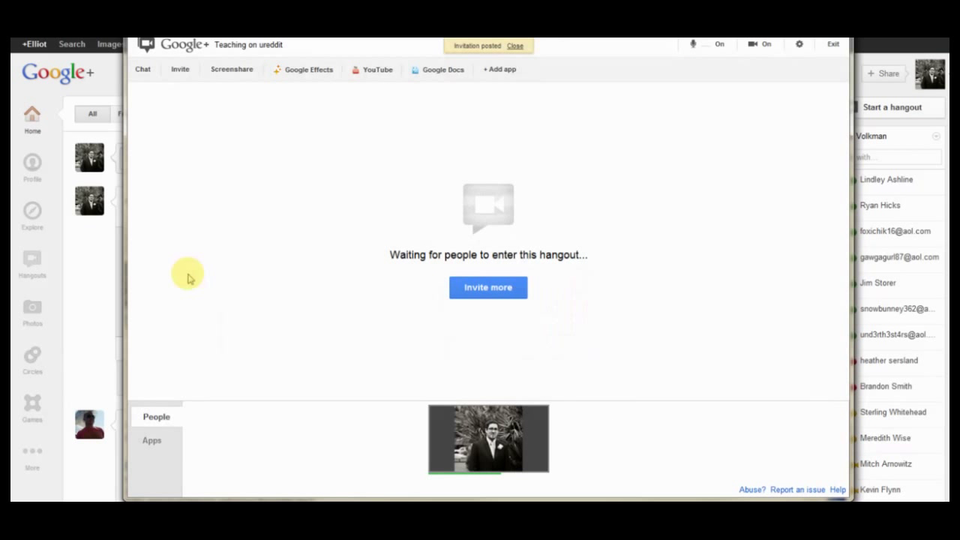
mouse_move(267, 273)
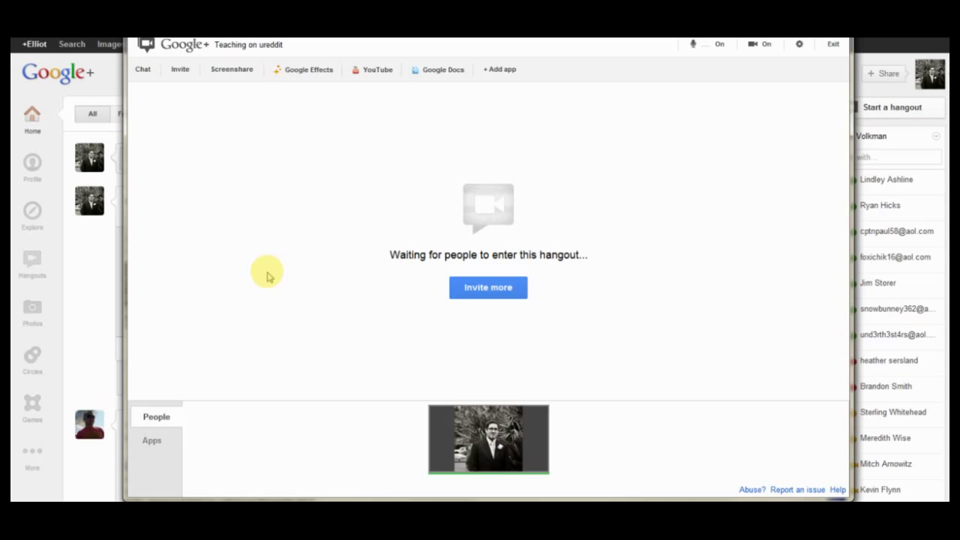
mouse_move(222, 474)
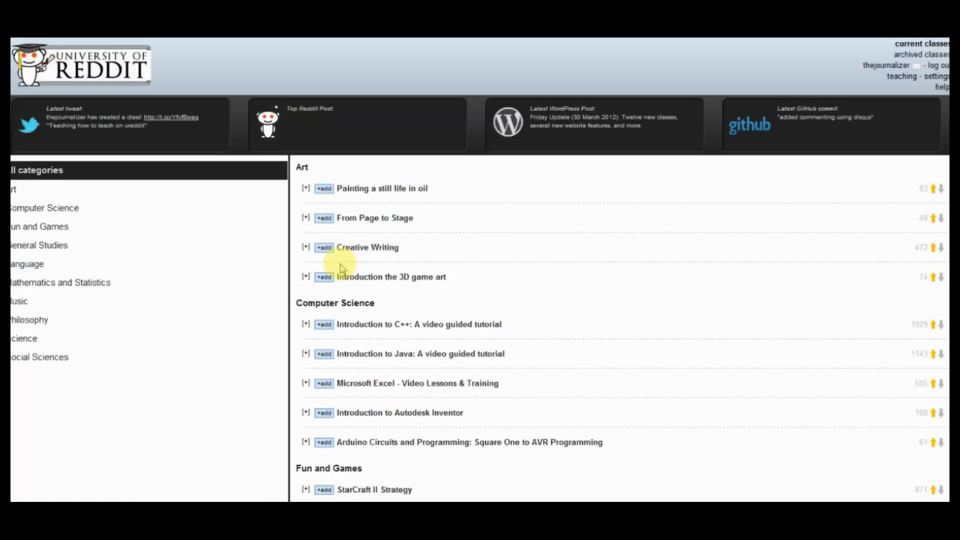
Sign up for the 3D game art class and bring up the Blogging 101 mass message form
left_click(324, 276)
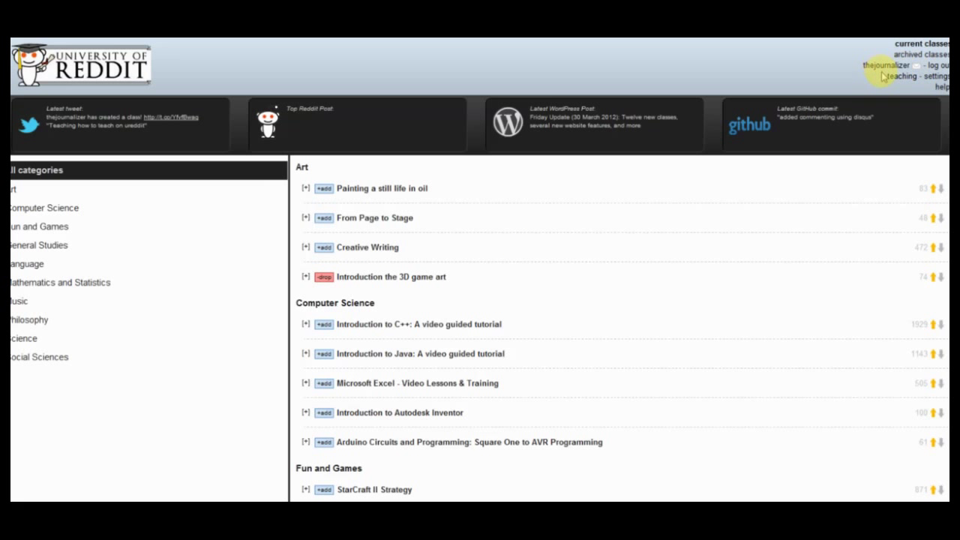
left_click(900, 75)
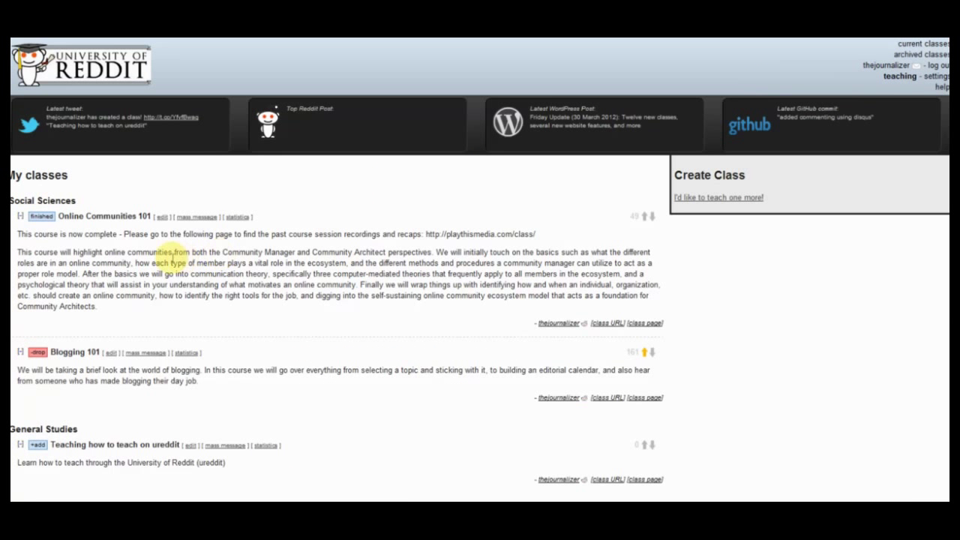
scroll("down", 3)
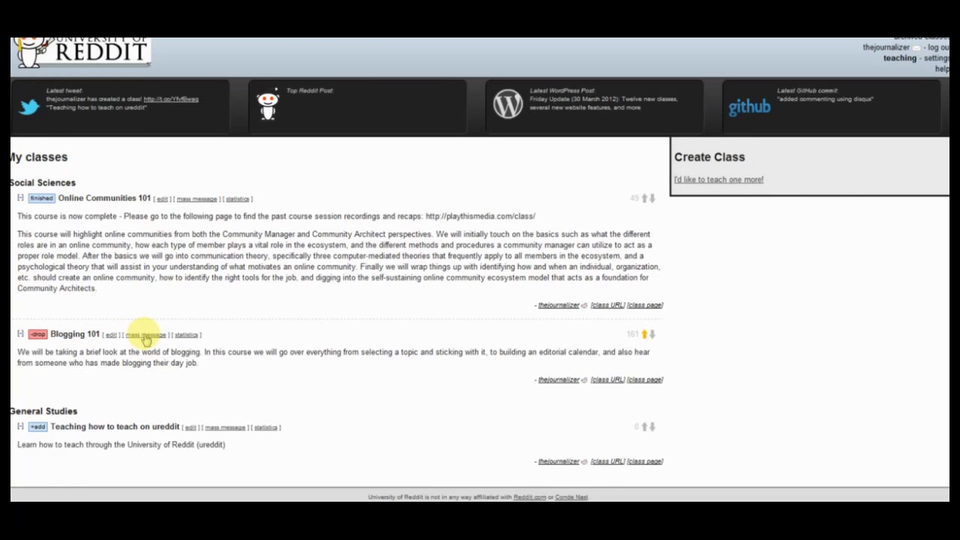
left_click(142, 335)
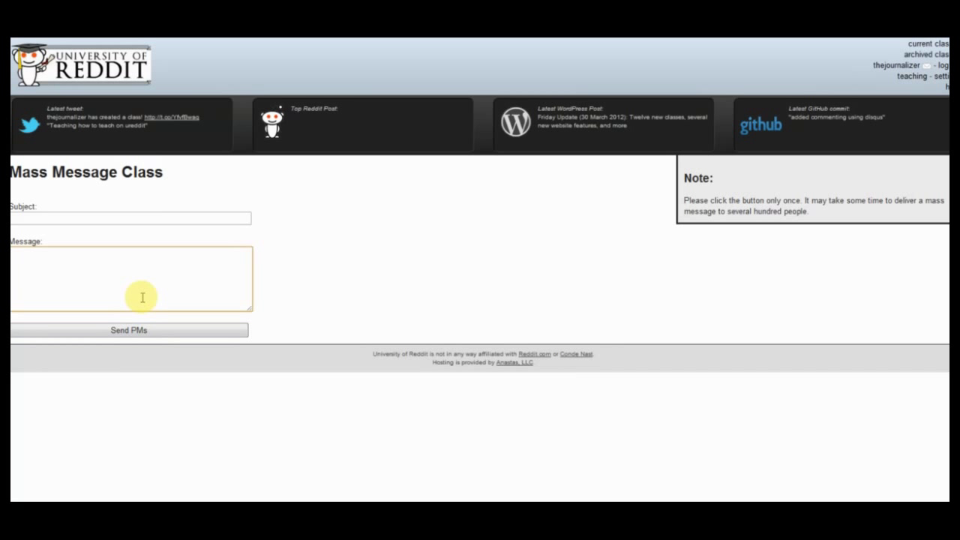
mouse_move(139, 275)
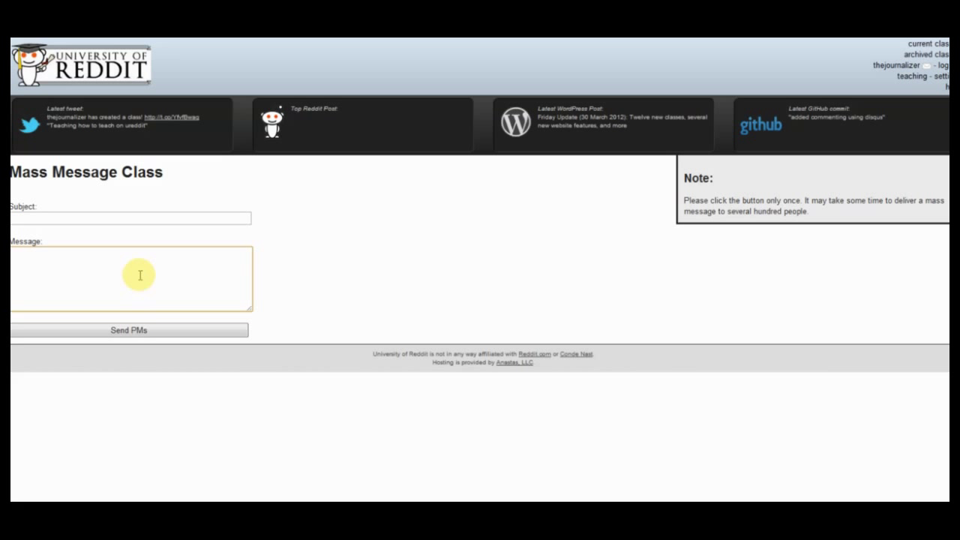
mouse_move(210, 477)
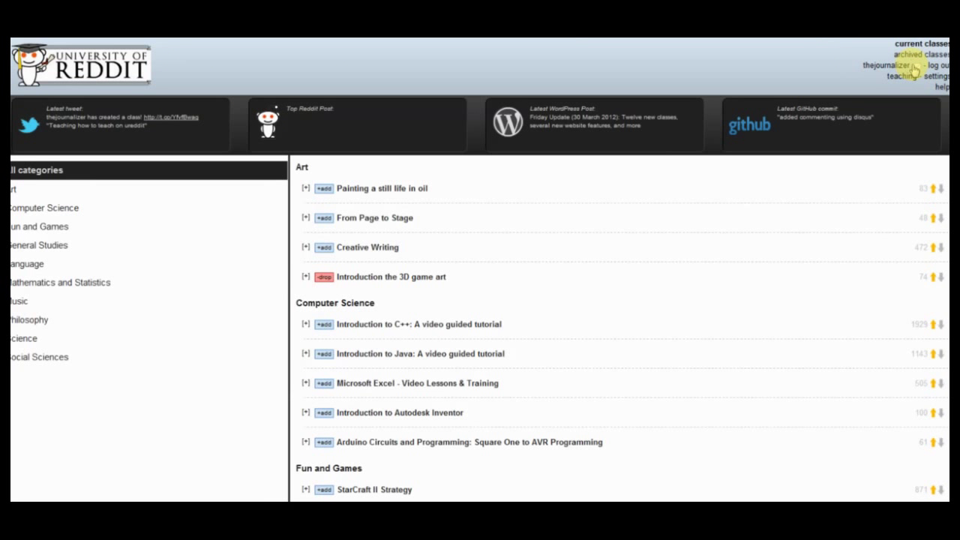
mouse_move(915, 69)
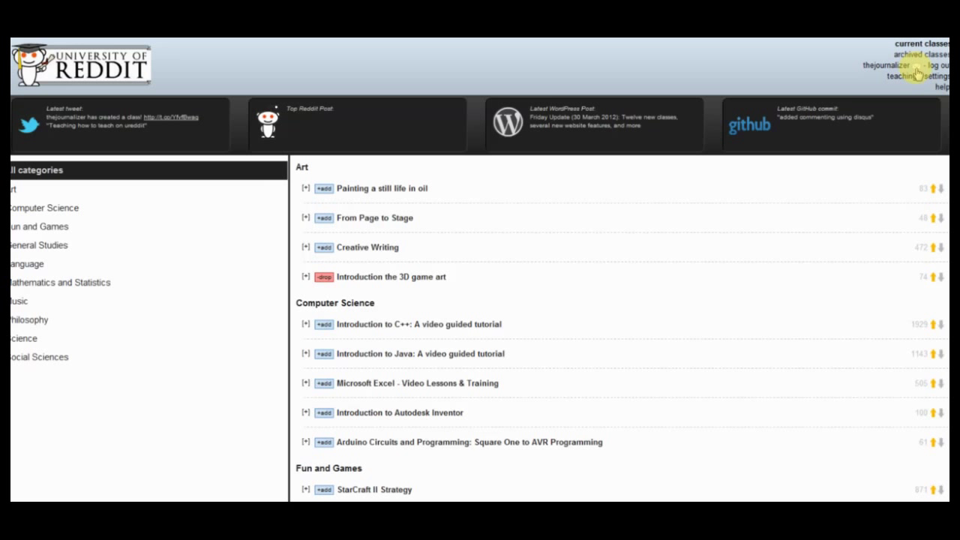
left_click(917, 66)
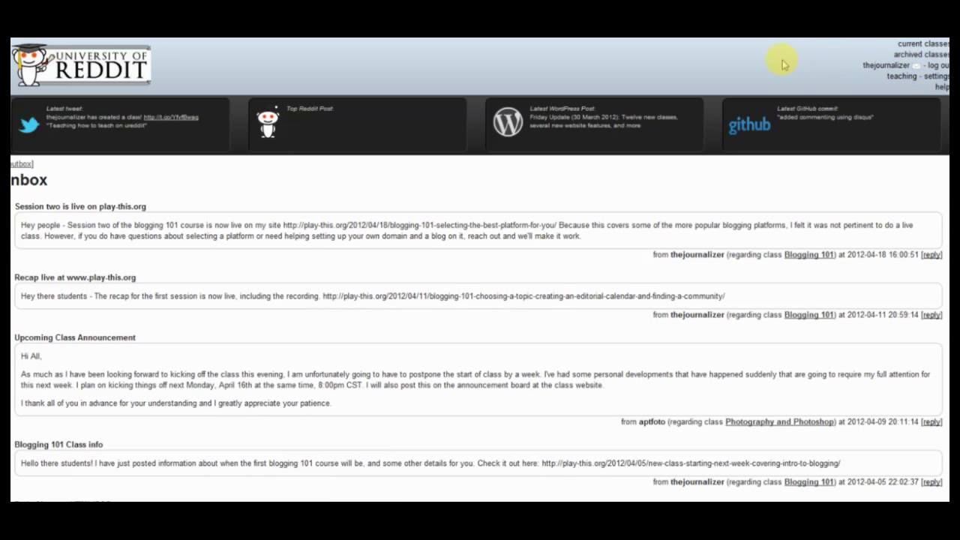
mouse_move(768, 66)
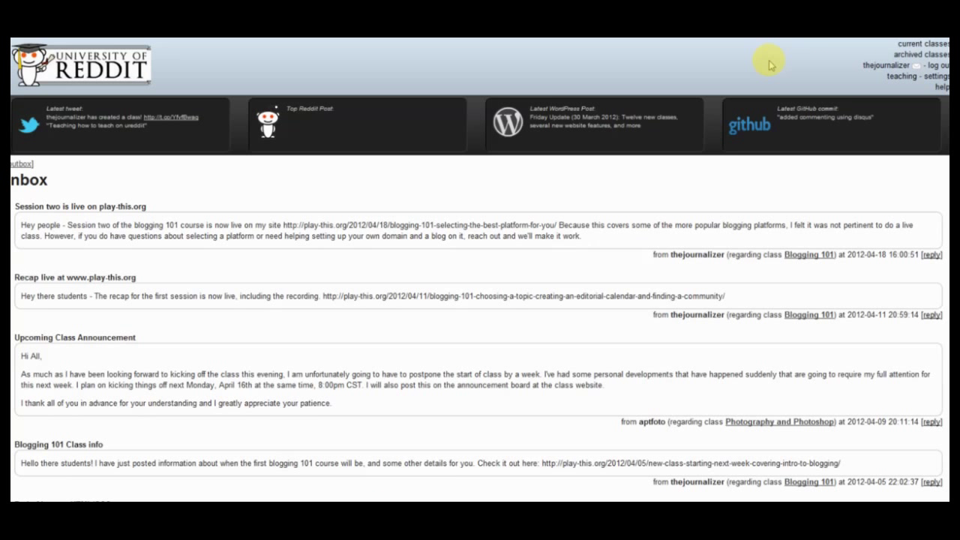
mouse_move(747, 61)
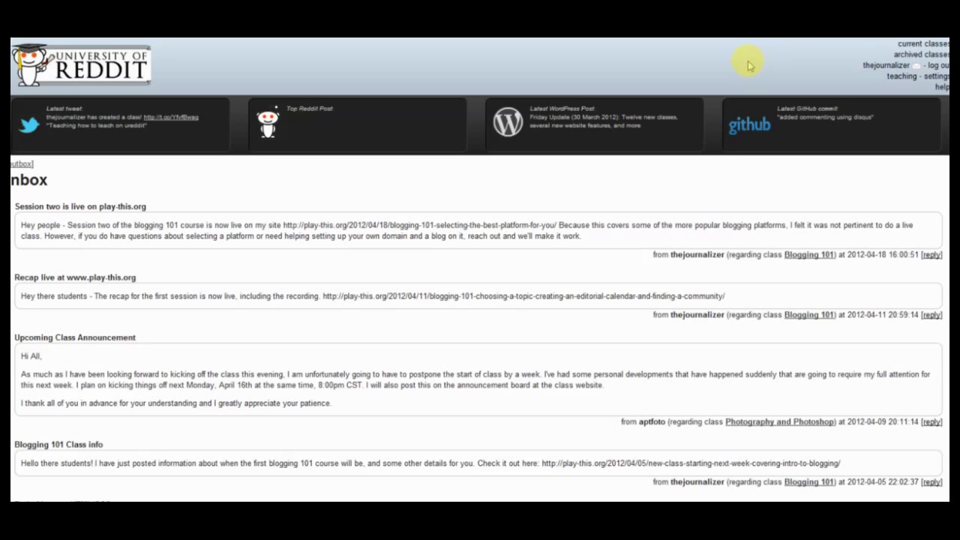
mouse_move(99, 57)
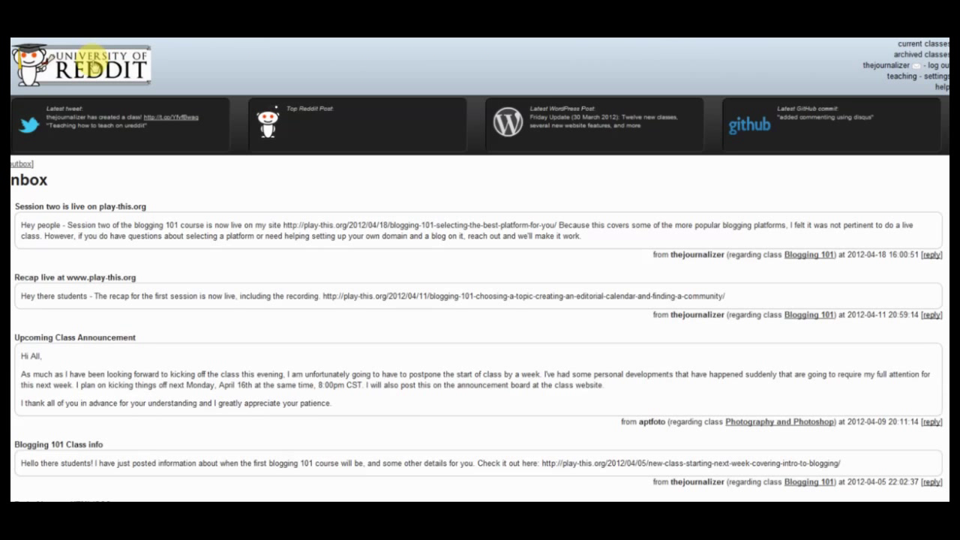
left_click(921, 42)
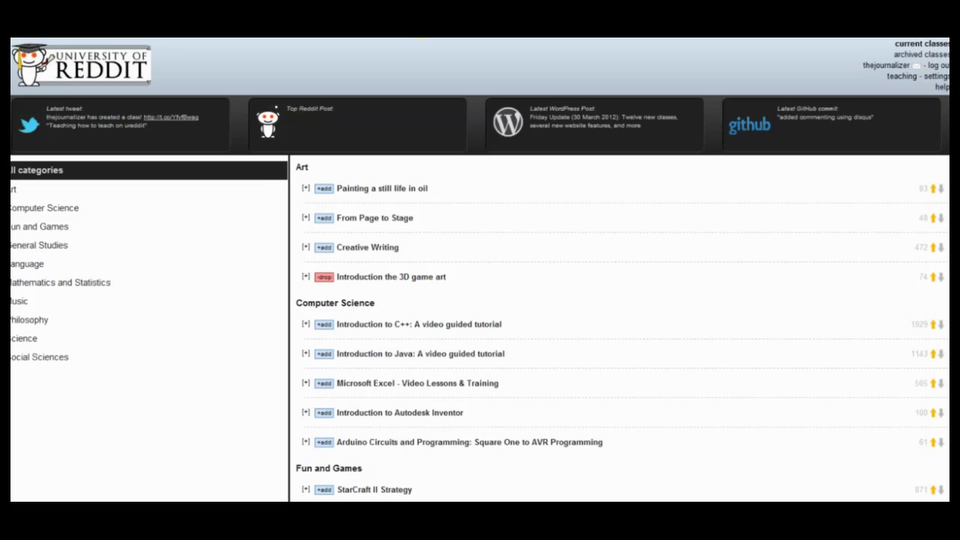